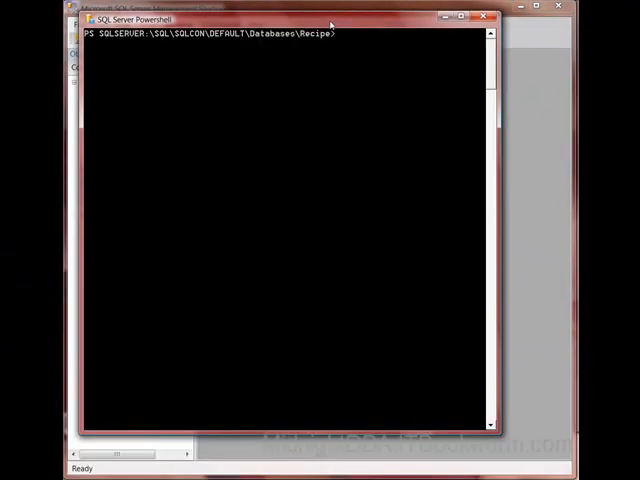
# Step: Change into the Recipe tables folder and run gci | % {$_.Script()} to script every table
pyautogui.write('dir')
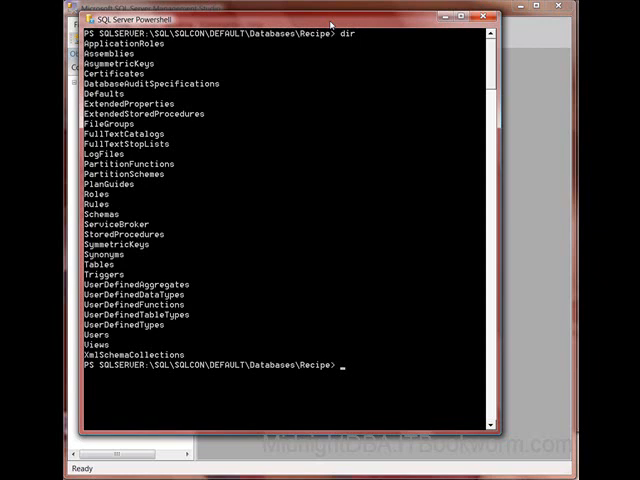
pyautogui.write('cd tables')
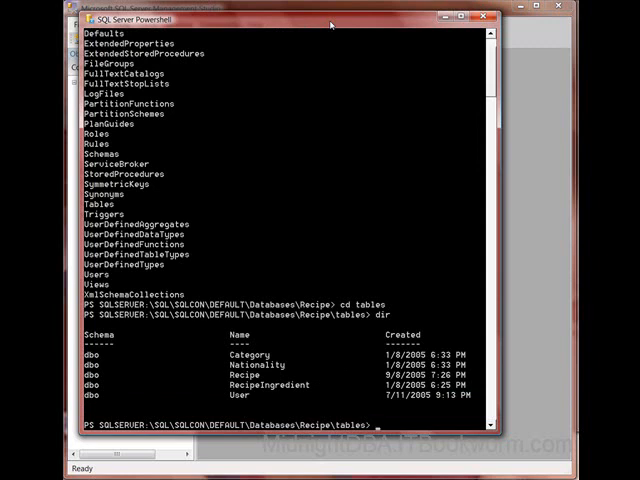
pyautogui.write('gci |')
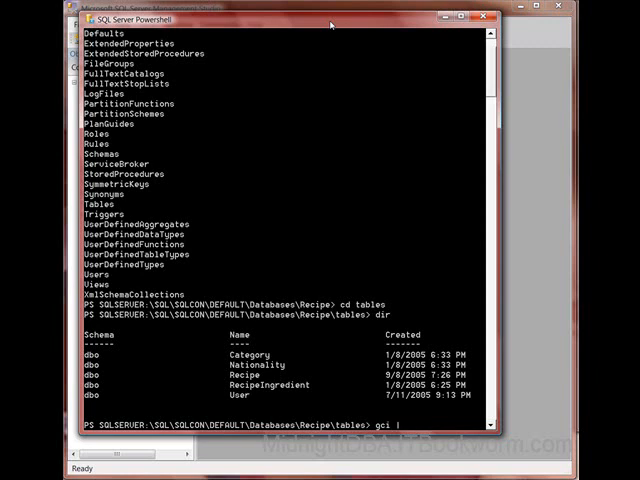
pyautogui.write('% (')
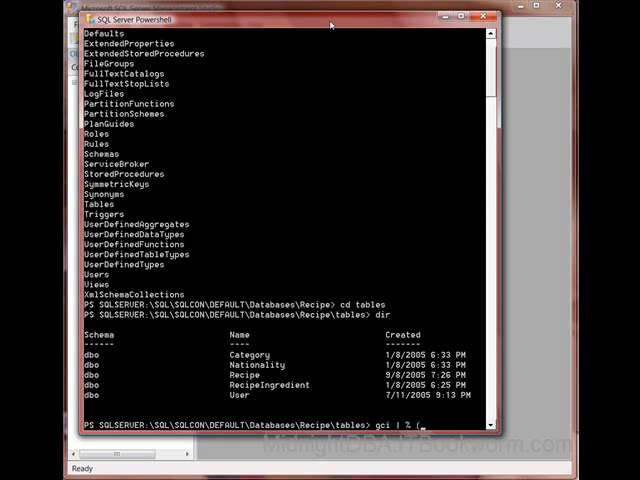
pyautogui.write('$_')
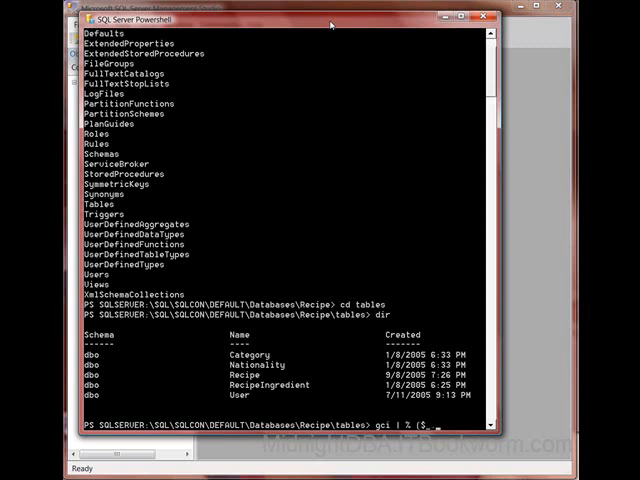
pyautogui.write('_Script()')
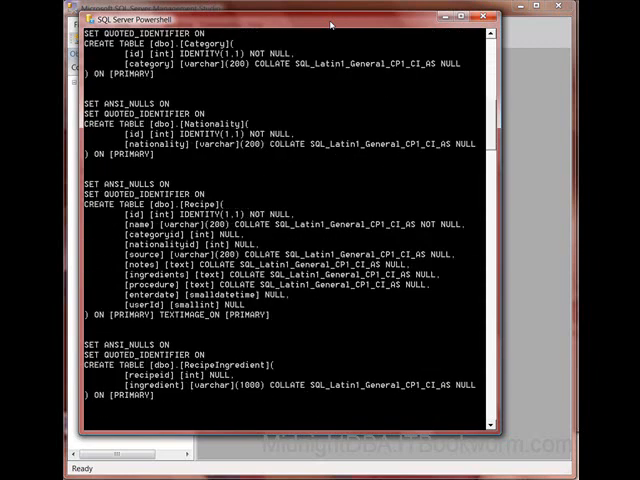
pyautogui.scroll(-3)
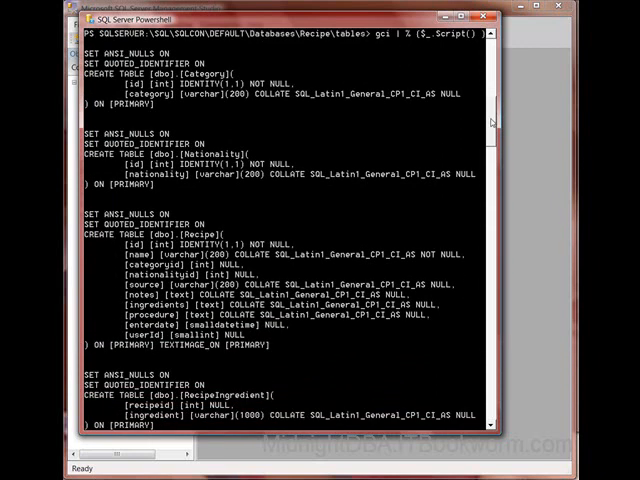
pyautogui.scroll(-3)
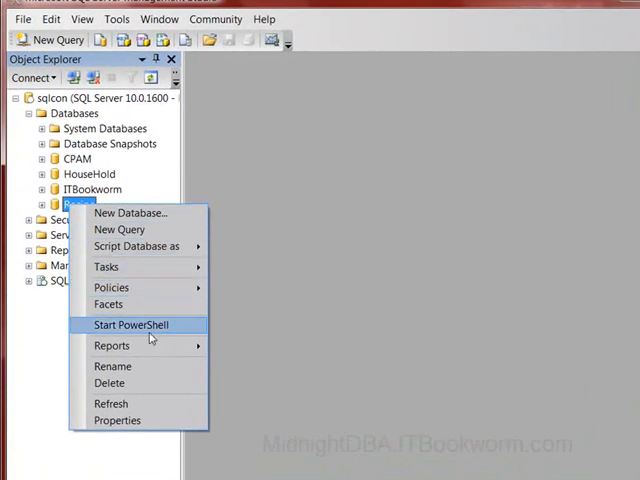
# Step: Start the Generate Scripts wizard from Recipe's Tasks menu and choose Recipe as the database
pyautogui.click(106, 268)
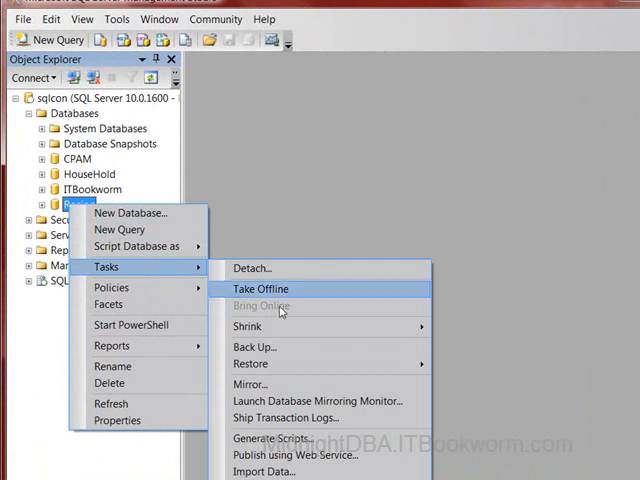
pyautogui.click(260, 288)
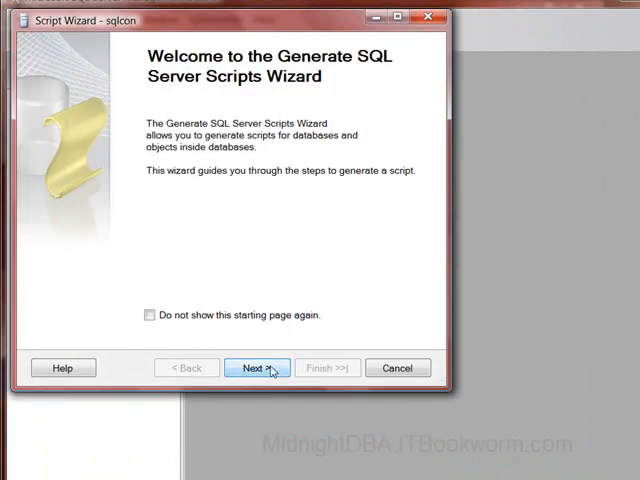
pyautogui.click(256, 368)
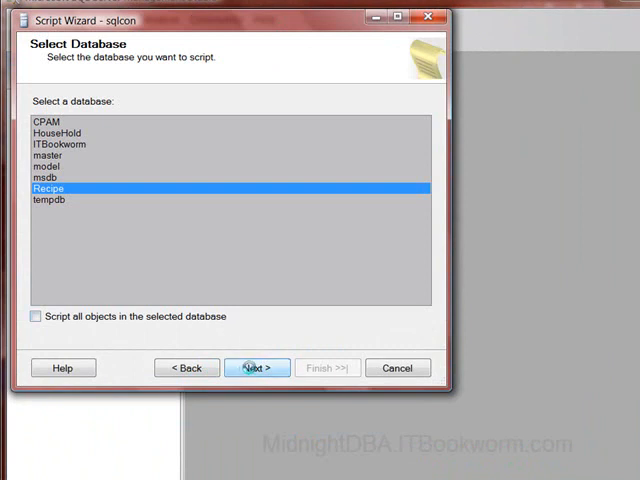
pyautogui.click(256, 368)
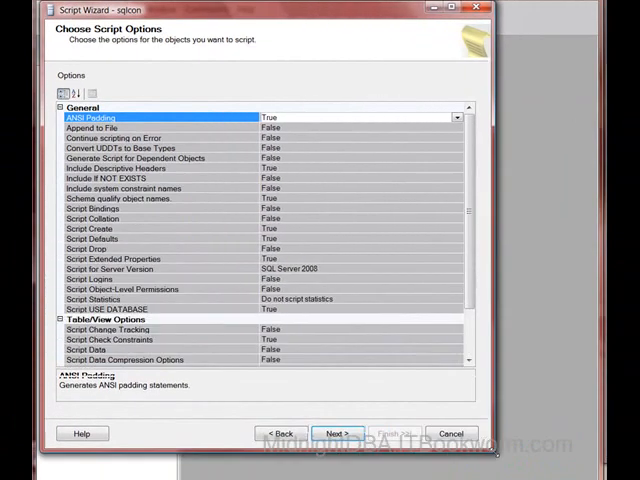
# Step: Review the Script Drop and Script Dependent Objects settings in the wizard's options page
pyautogui.click(122, 288)
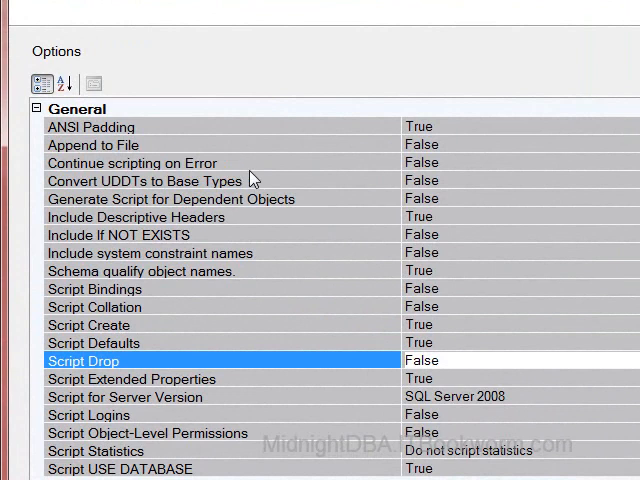
pyautogui.click(170, 198)
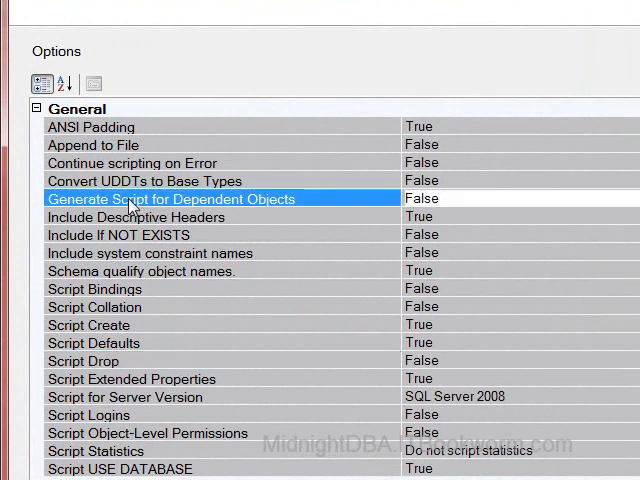
pyautogui.click(116, 236)
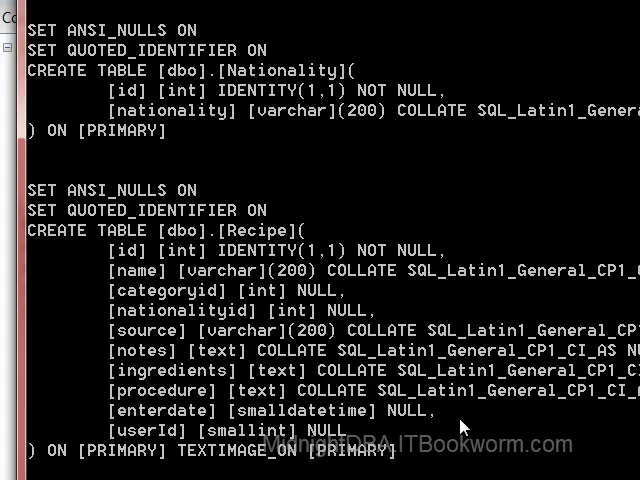
pyautogui.scroll(-3)
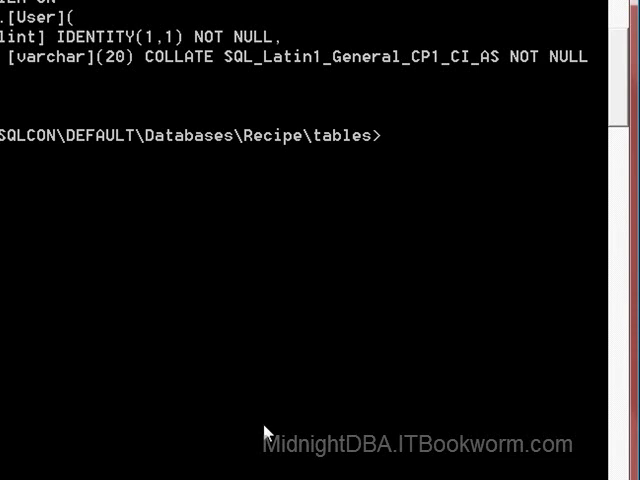
# Step: Run [reflection.assembly]::LoadWithPartialName("Microsoft.SqlServer.Smo") to load the SMO assembly
pyautogui.write('[re')
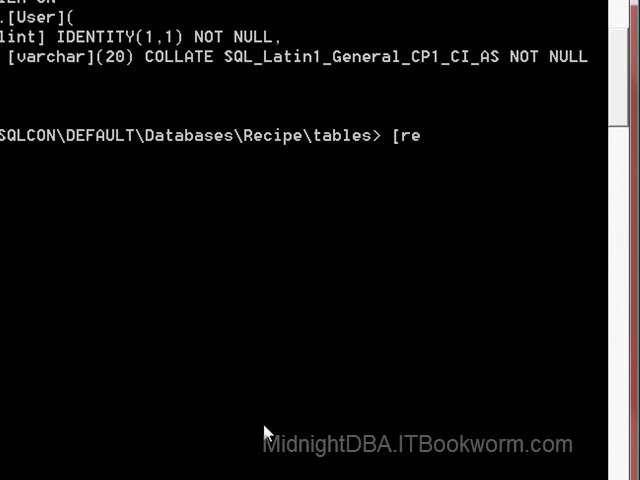
pyautogui.write('flection.ass')
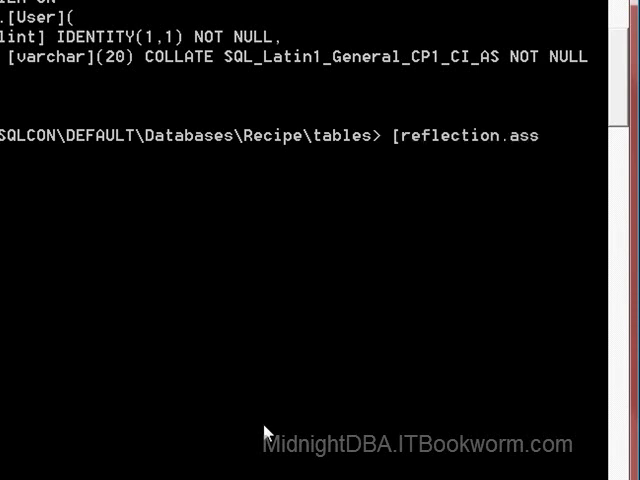
pyautogui.write('embly')
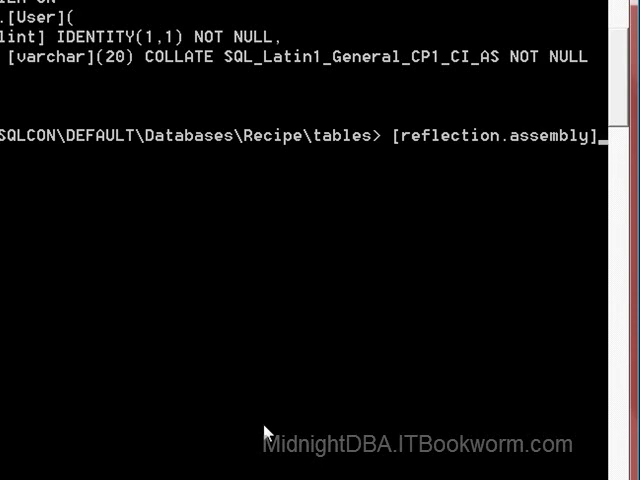
pyautogui.write(':')
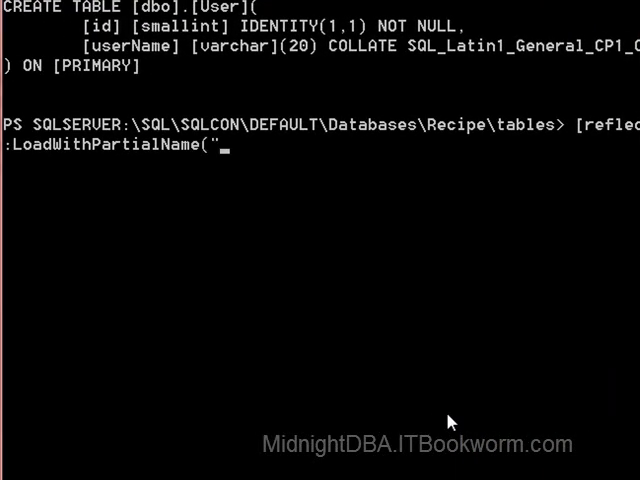
pyautogui.write('Microsoft.')
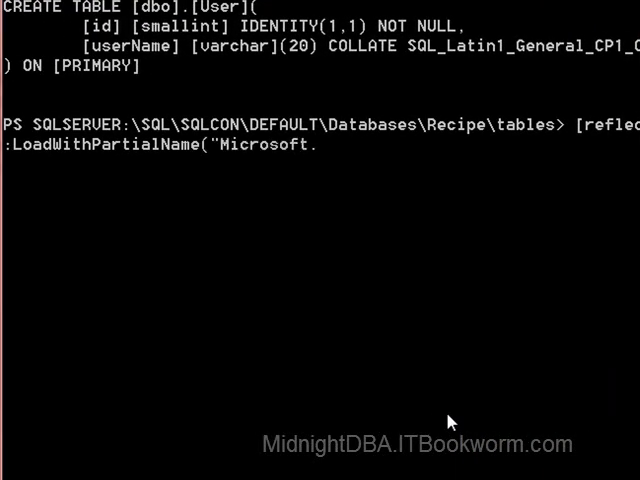
pyautogui.write('SqlServer.Smo"')
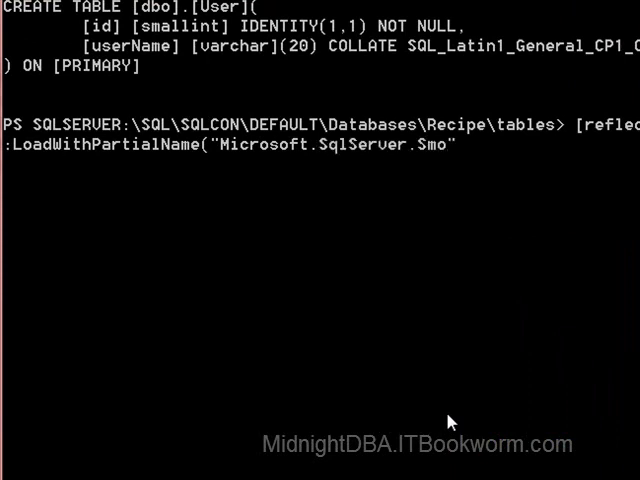
pyautogui.write(')')
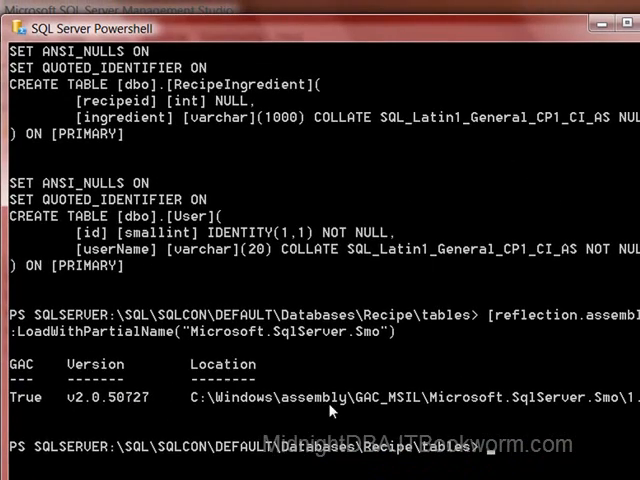
pyautogui.moveTo(554, 408)
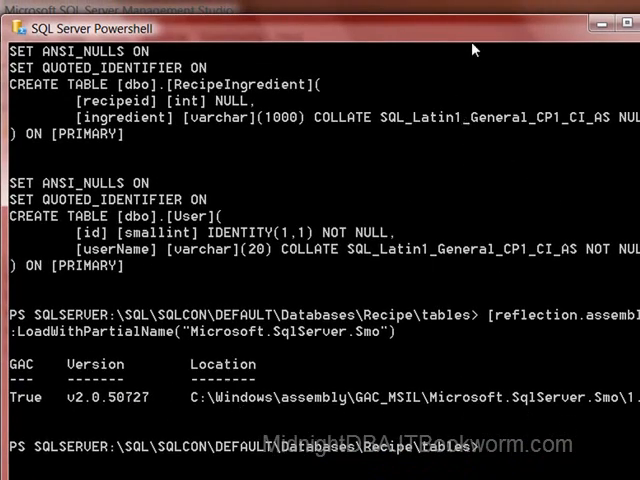
pyautogui.moveTo(476, 70)
pyautogui.write('$s')
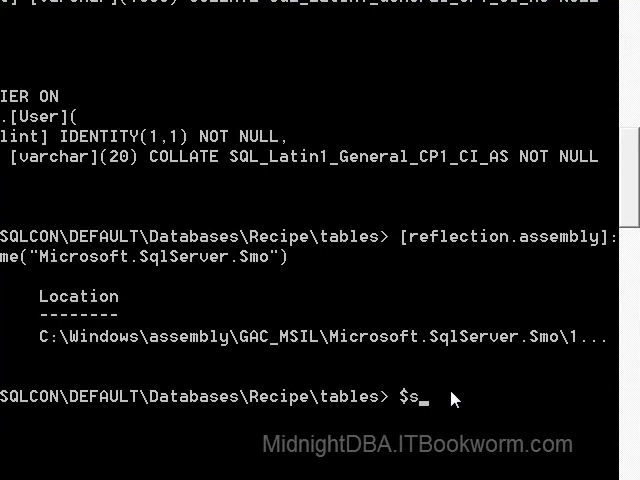
# Step: Run $so = new-object Microsoft.Sqlserver.Management.Smo.ScriptingOptions, which fails with 'Cannot find type'
pyautogui.write('o')
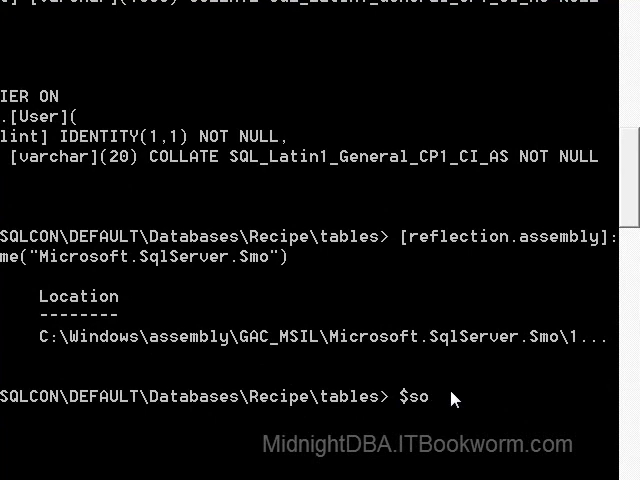
pyautogui.write('-')
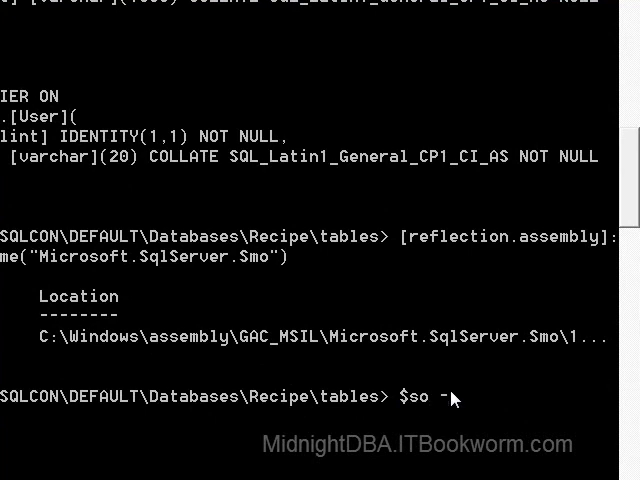
pyautogui.write('new')
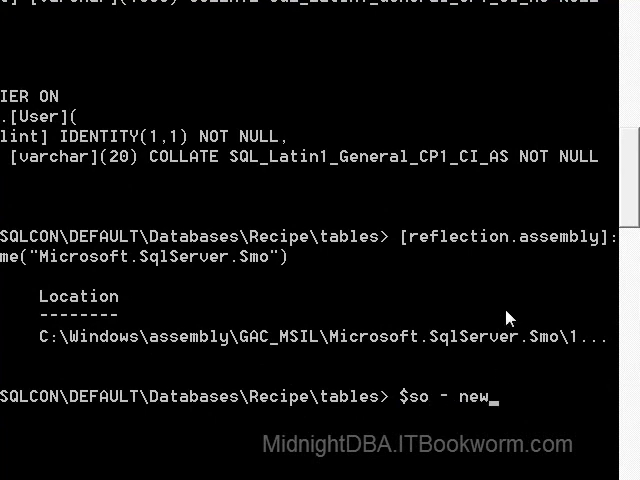
pyautogui.press('BackSpace')
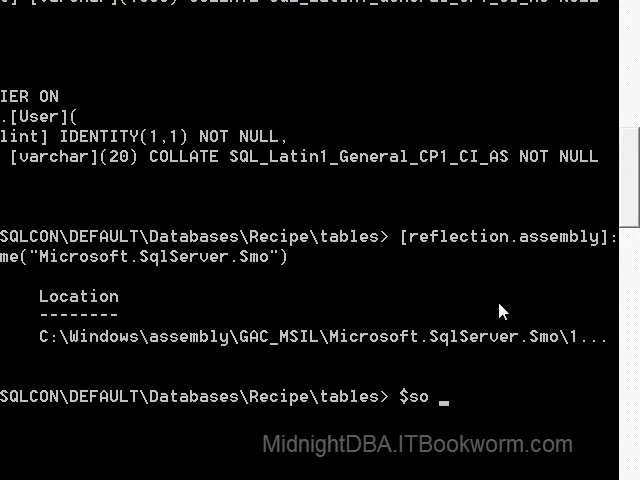
pyautogui.write('= n')
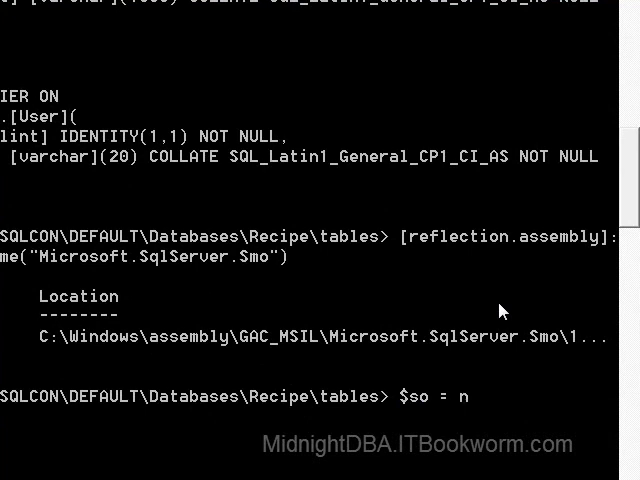
pyautogui.write('ew-objec')
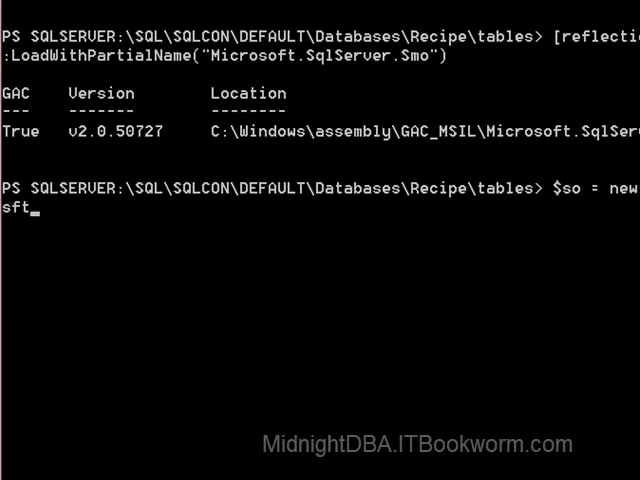
pyautogui.write('.Sqlserver.Management.Smo.')
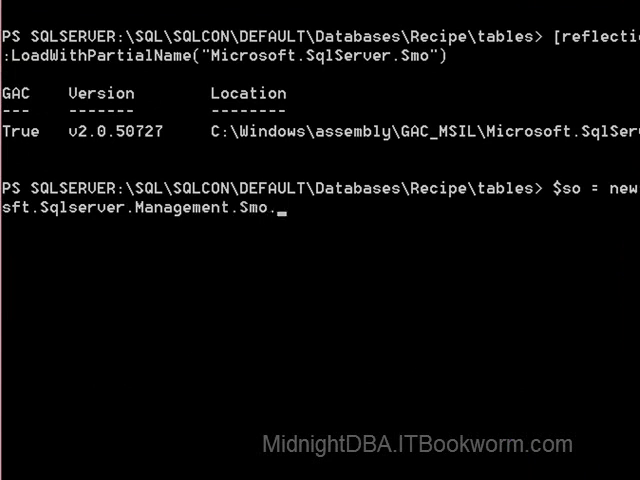
pyautogui.write('Scripting')
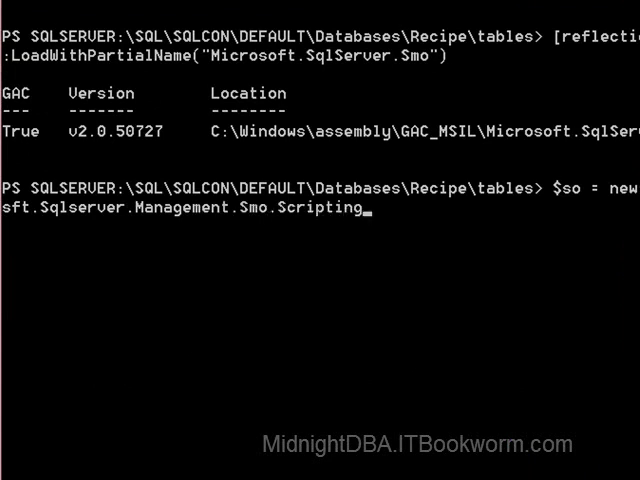
pyautogui.write('Options')
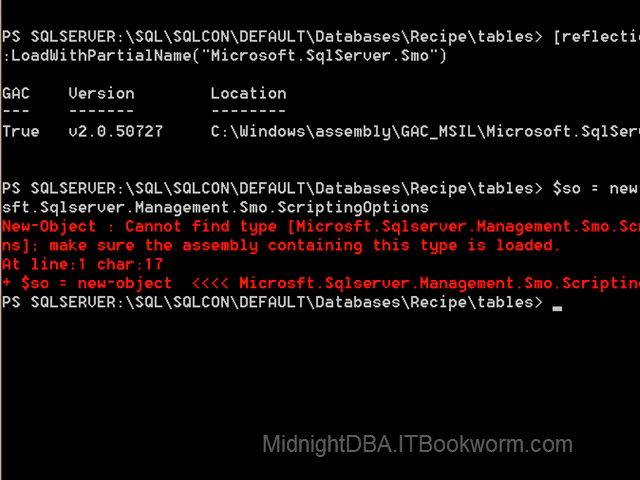
# Step: Create the $so ScriptingOptions object with the corrected type name and list its members with $so | gm
pyautogui.write('$so = new-object Microsoft.Sqlserver.Management.Smo.ScriptingOptions')
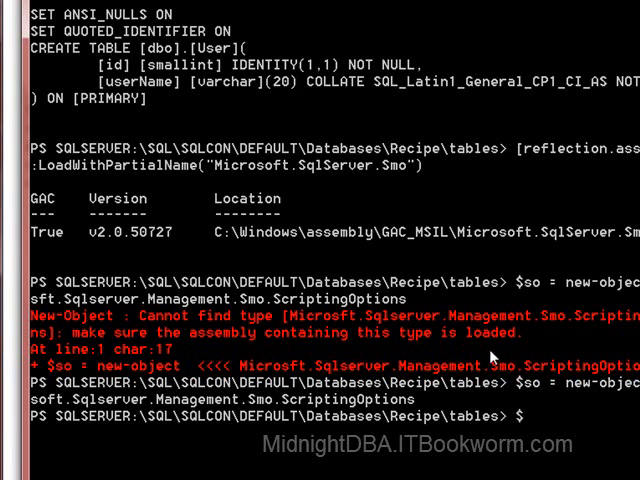
pyautogui.write('$so')
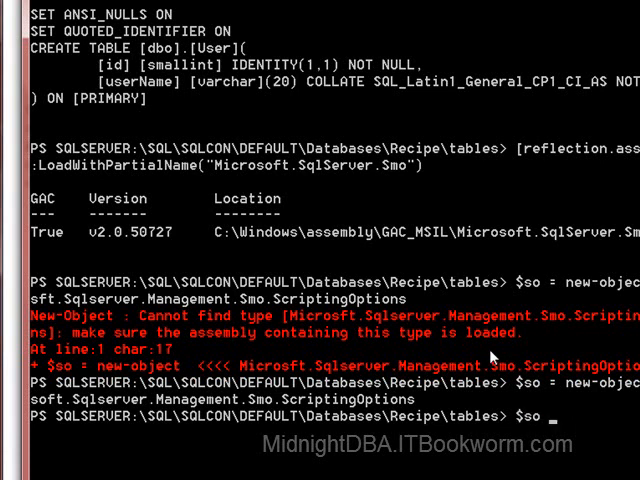
pyautogui.write('| gm')
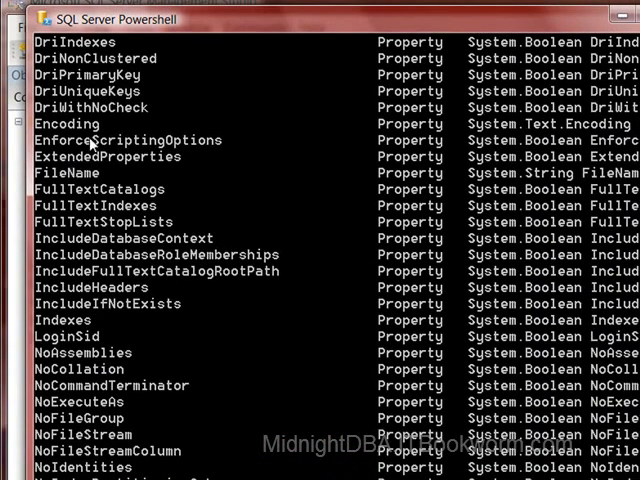
pyautogui.moveTo(64, 152)
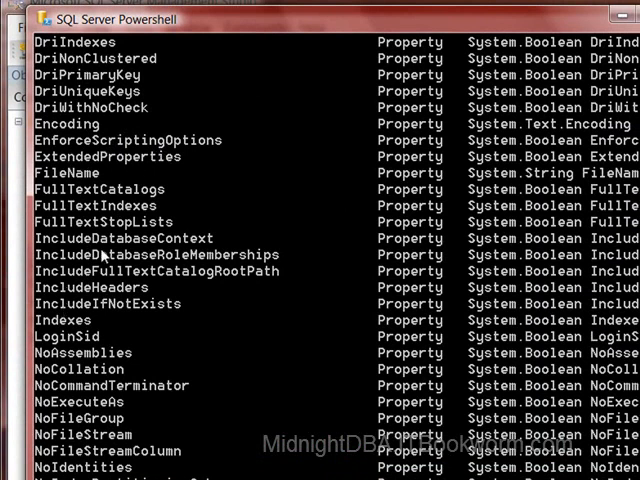
pyautogui.moveTo(70, 318)
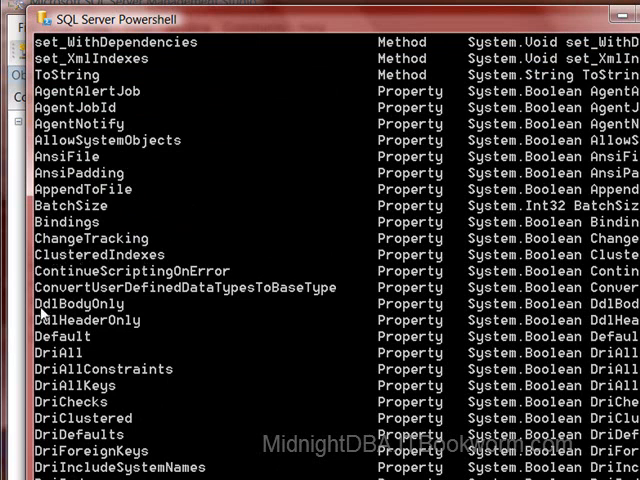
pyautogui.moveTo(216, 338)
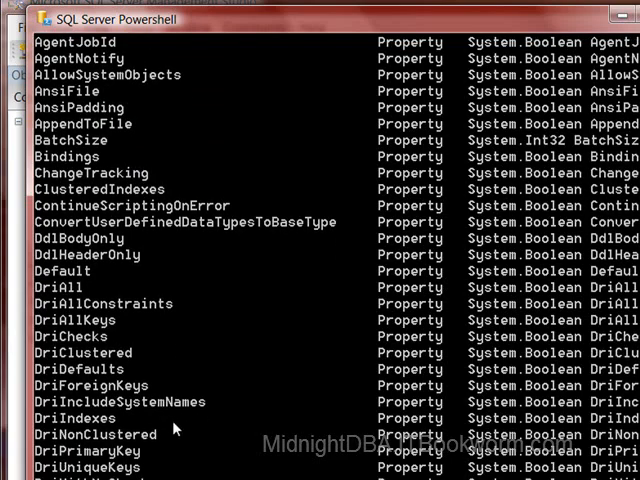
# Step: Scroll through the member list to see properties like IncludeDatabaseContext and IncludeIfNotExists
pyautogui.scroll(-3)
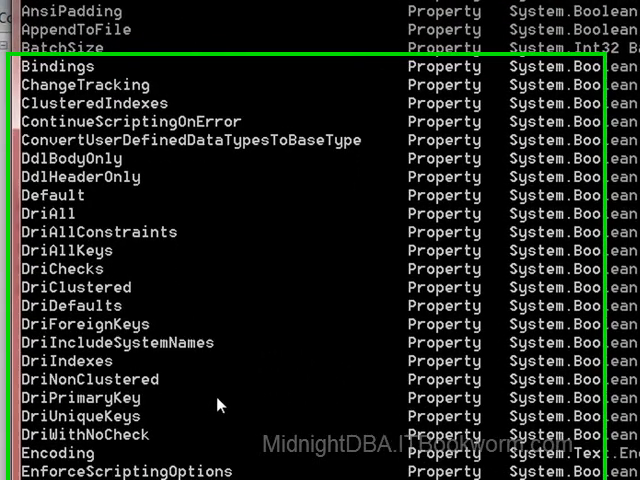
pyautogui.scroll(-3)
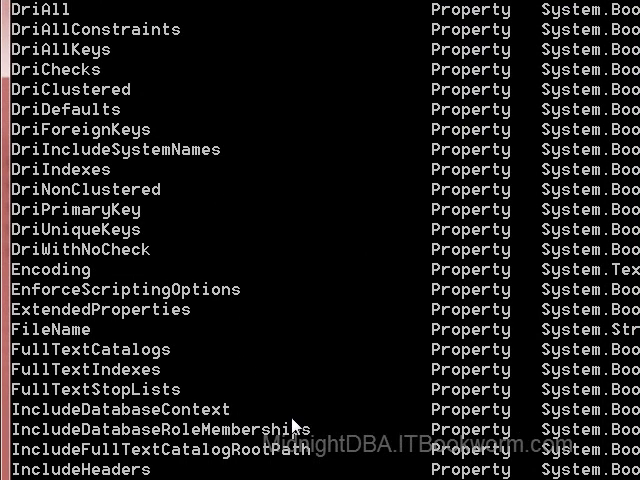
pyautogui.scroll(-3)
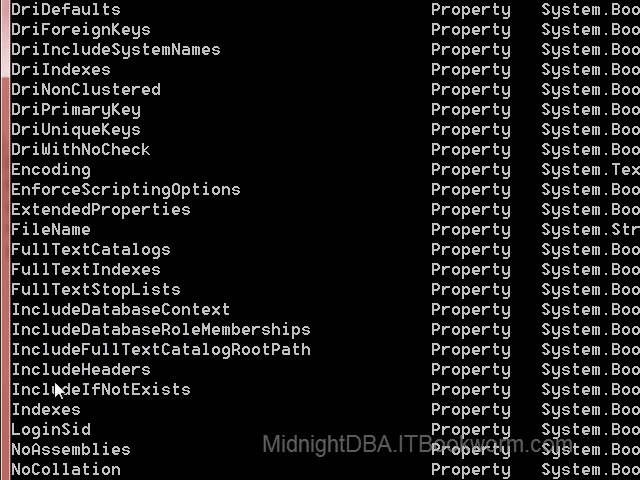
pyautogui.moveTo(122, 398)
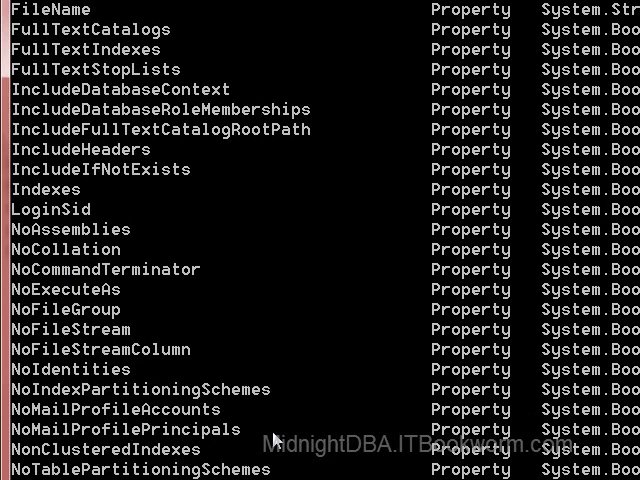
pyautogui.scroll(-3)
pyautogui.write('gci | % {$_.Script() }')
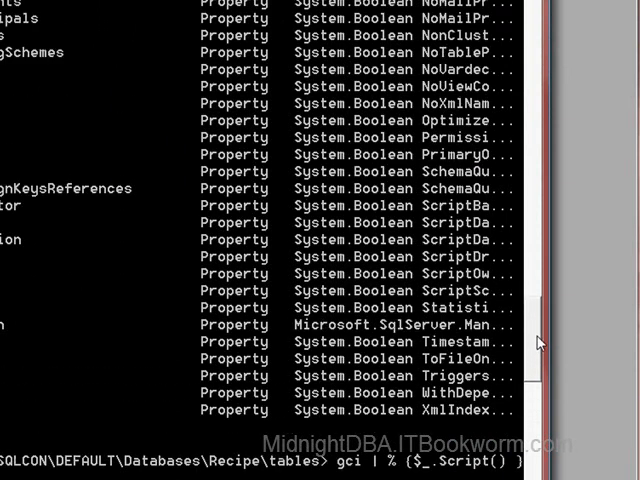
# Step: Scroll through the CREATE TABLE scripts produced by gci | %{ $_.Script() }
pyautogui.scroll(-3)
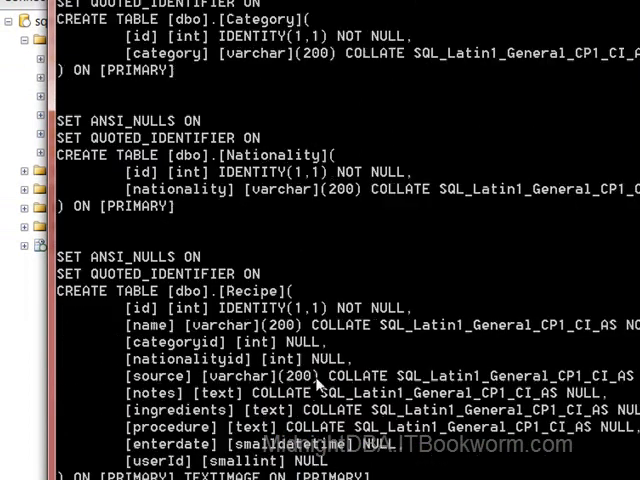
pyautogui.scroll(-3)
pyautogui.write('$so')
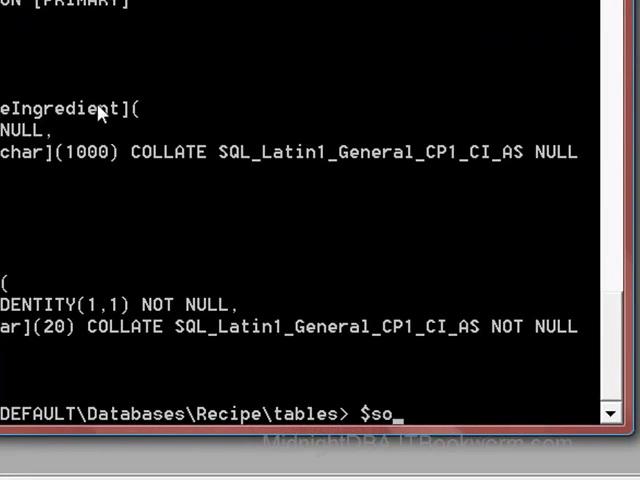
# Step: Set $so.IncludeDatabaseContext to 1 so generated scripts include the database context
pyautogui.write('.')
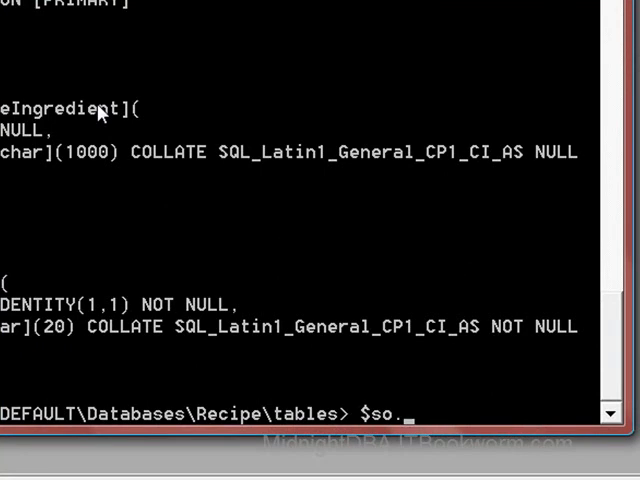
pyautogui.write('IncludeData')
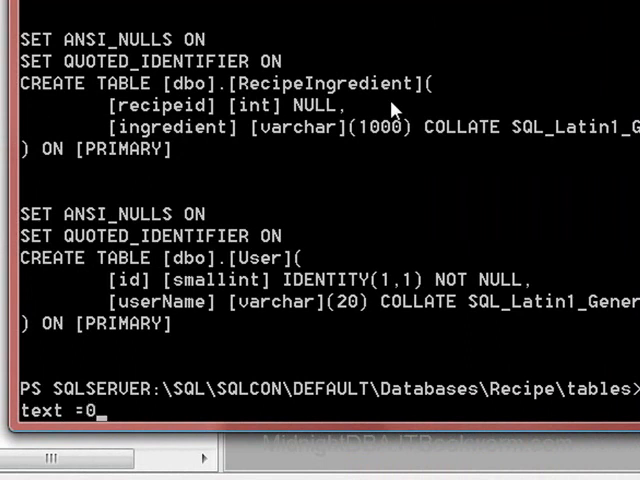
pyautogui.write('1')
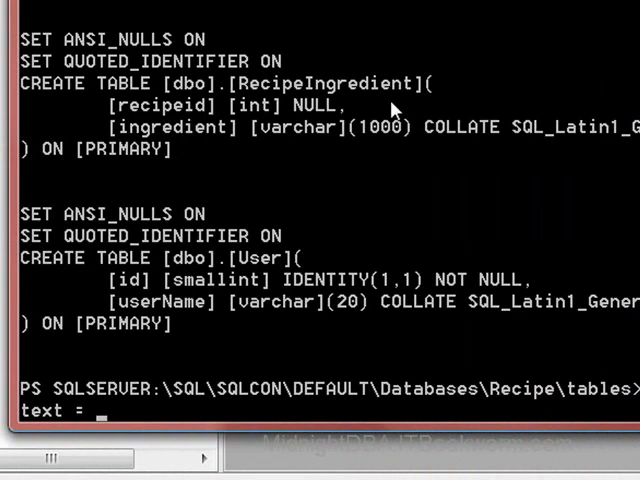
pyautogui.write('$true')
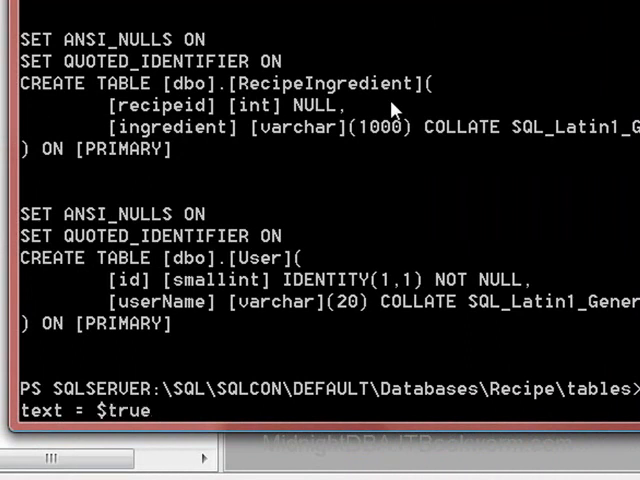
pyautogui.press('BackSpace')
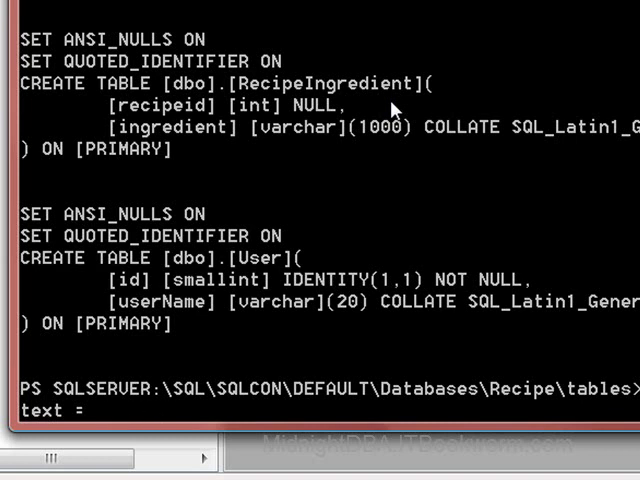
pyautogui.write('1')
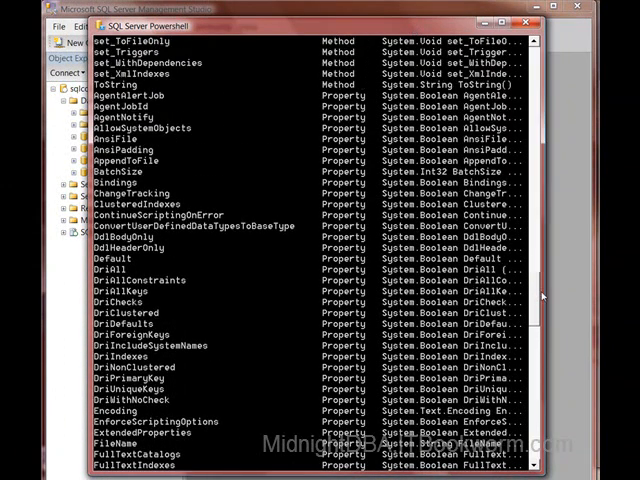
# Step: Check $so, then run gci | % {$_.Script($so)} to script the tables with the custom options
pyautogui.scroll(-3)
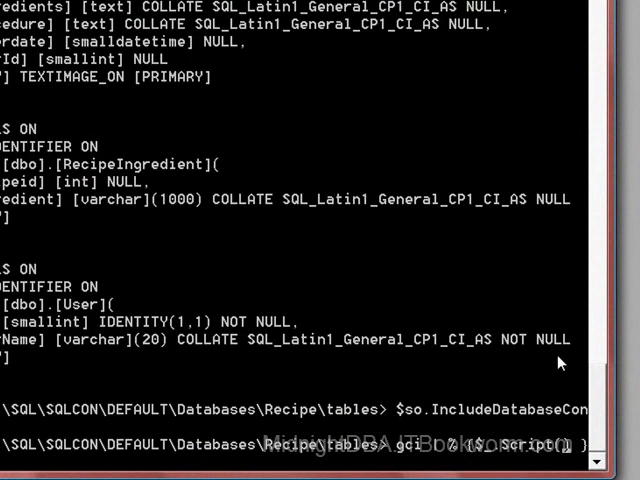
pyautogui.write('$so')
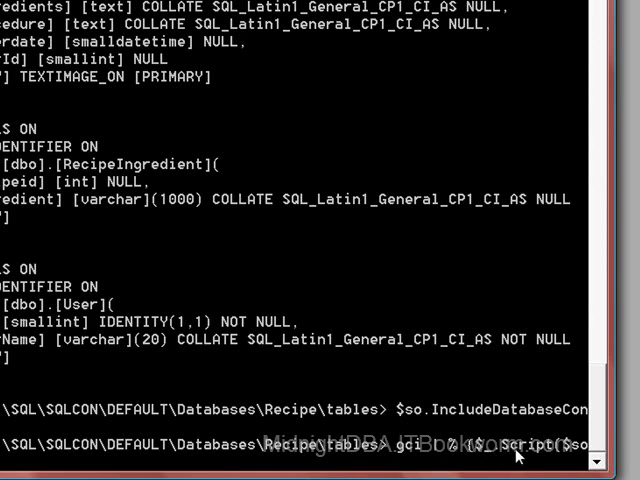
pyautogui.moveTo(560, 456)
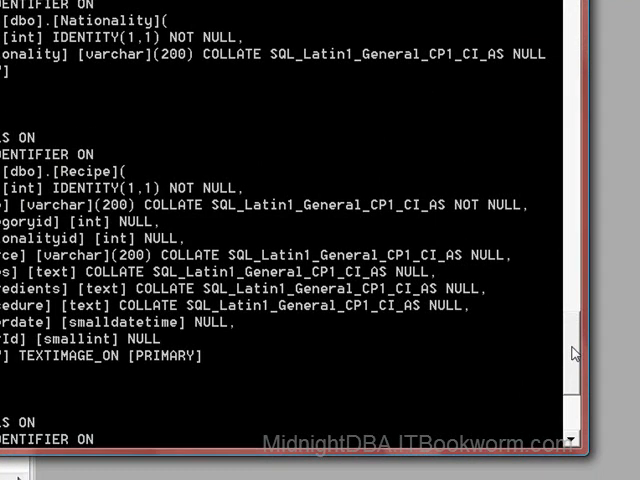
pyautogui.scroll(-3)
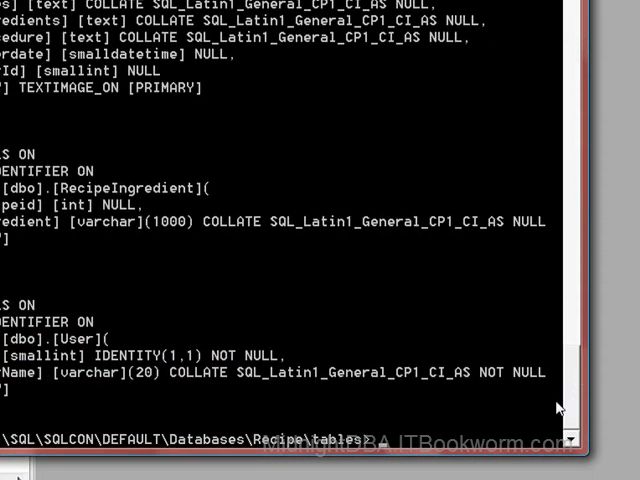
pyautogui.write('gci | % {$_.Script($so')
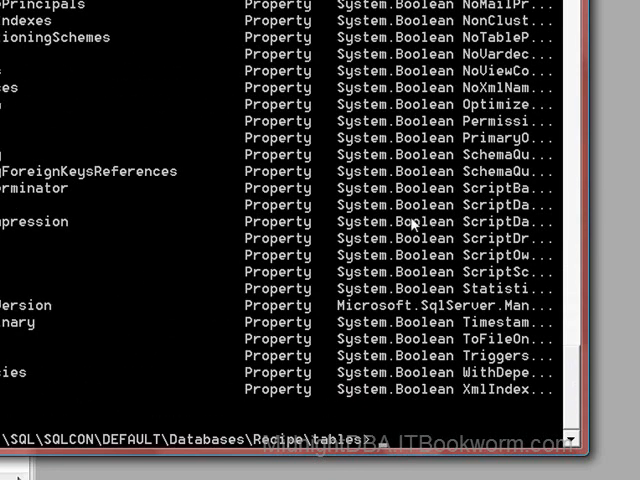
pyautogui.moveTo(310, 220)
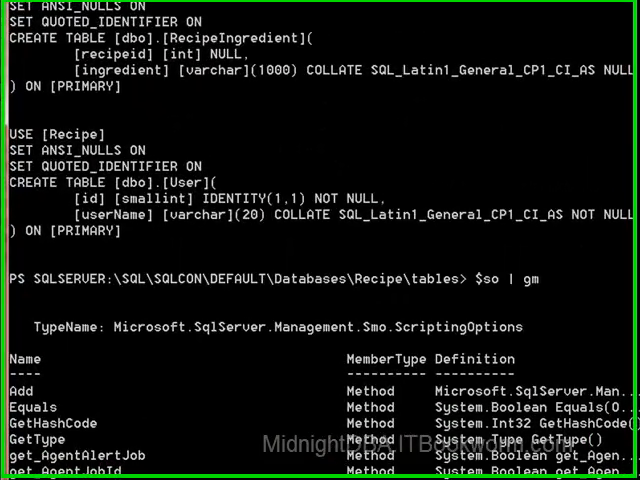
# Step: Scroll through the $so | gm member list looking for settings such as NoFileGroup
pyautogui.scroll(-3)
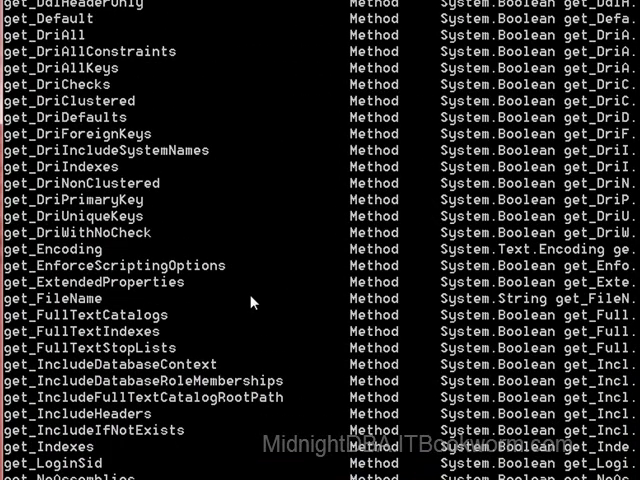
pyautogui.moveTo(272, 356)
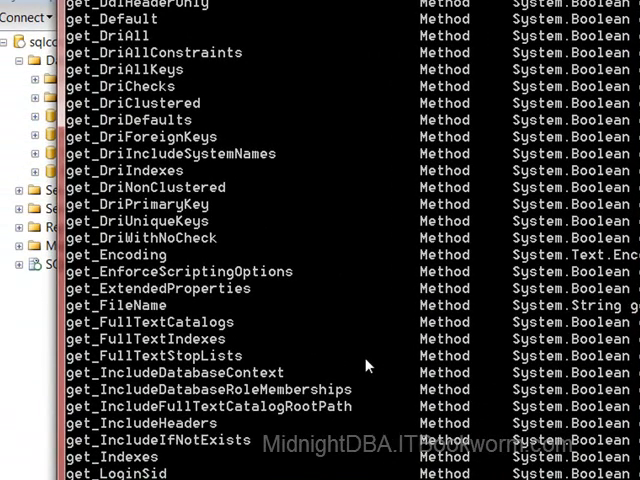
pyautogui.scroll(-3)
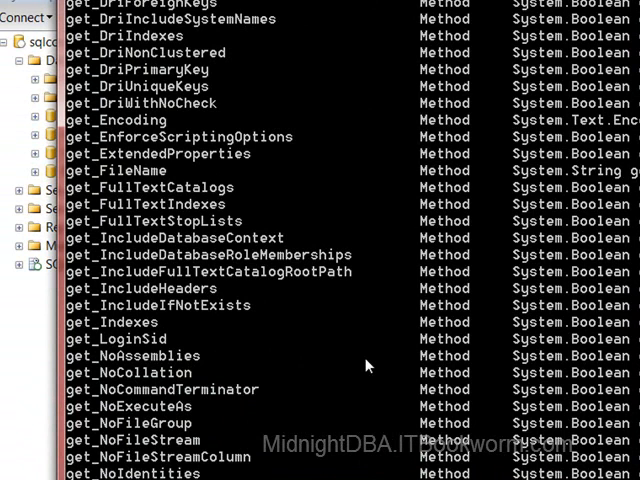
pyautogui.scroll(-3)
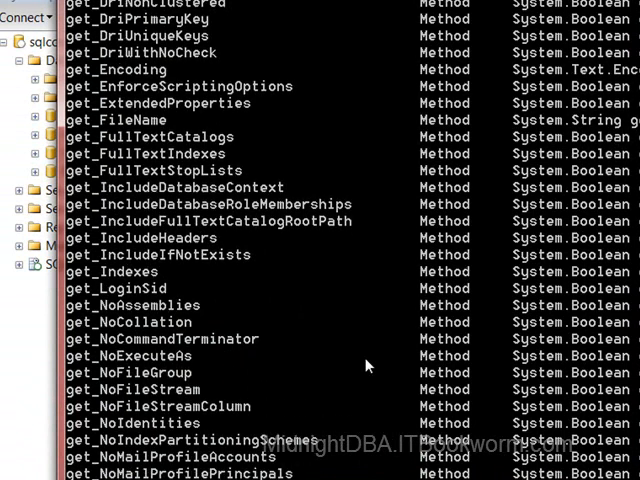
pyautogui.scroll(-3)
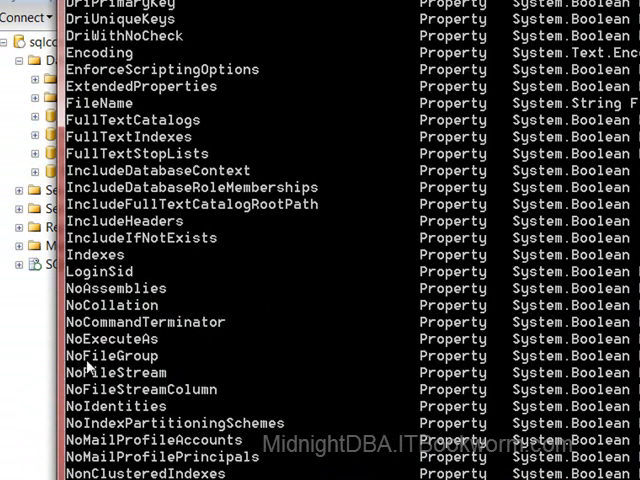
pyautogui.moveTo(304, 356)
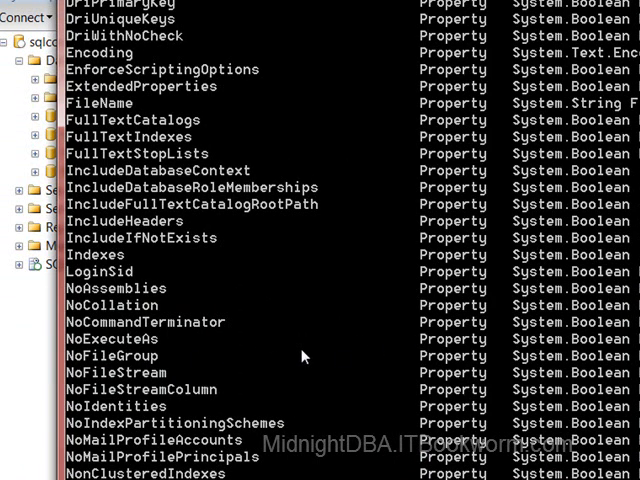
pyautogui.scroll(-3)
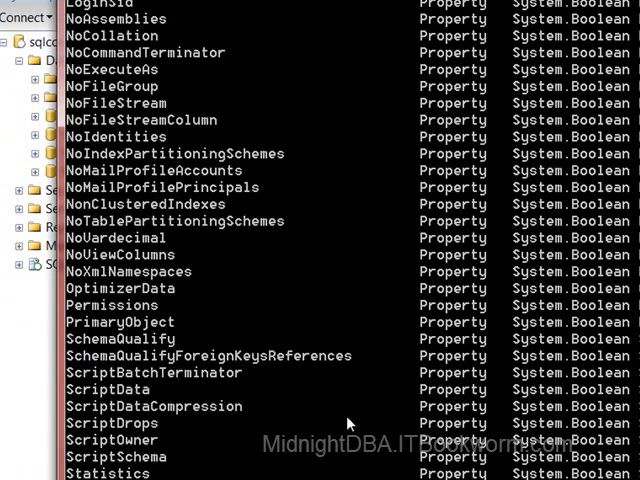
pyautogui.scroll(-3)
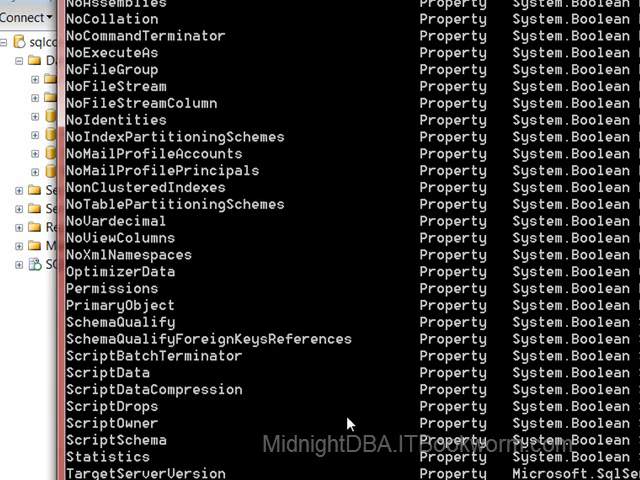
pyautogui.scroll(-3)
pyautogui.write('gci | % {$_.Script($so')
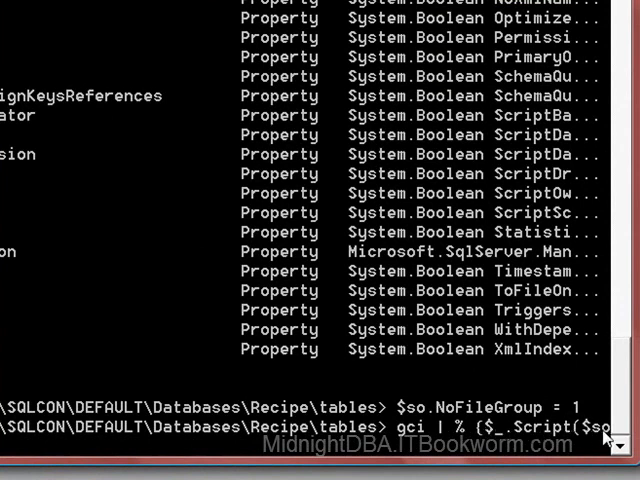
pyautogui.moveTo(496, 444)
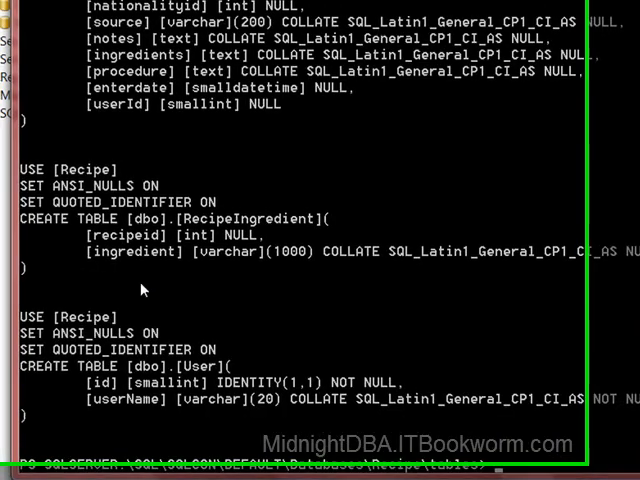
# Step: Scroll through the CREATE TABLE scripts regenerated with $so.NoFileGroup = 1
pyautogui.scroll(-3)
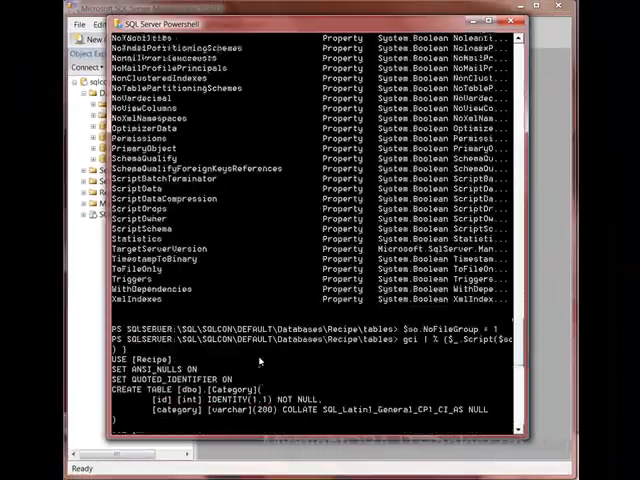
pyautogui.scroll(-3)
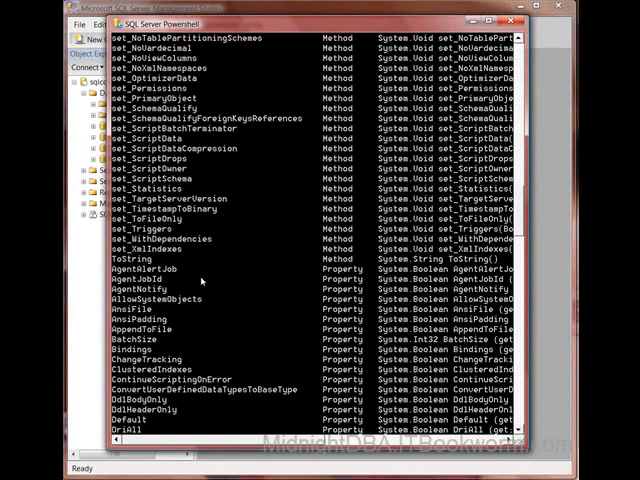
# Step: List the ScriptingOptions members again with $so | gm on the cleared console
pyautogui.scroll(-3)
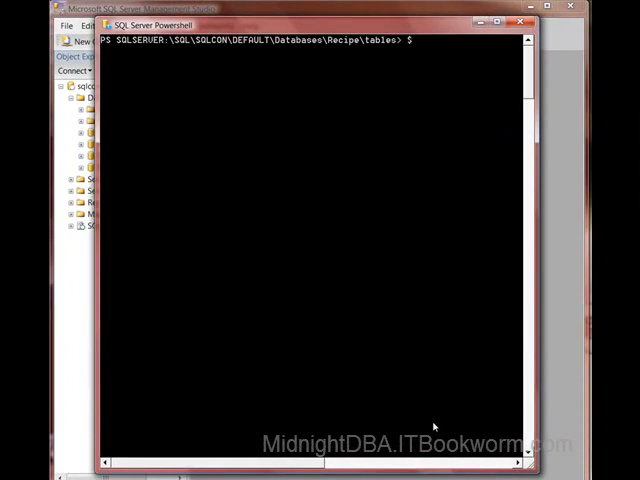
pyautogui.write('$so | gm')
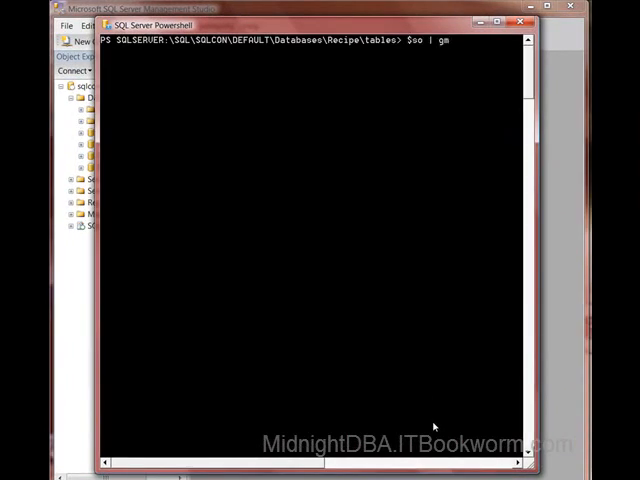
pyautogui.press('enter')
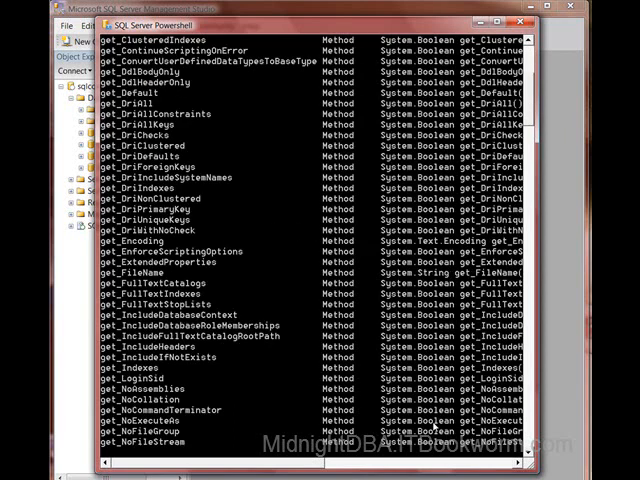
pyautogui.scroll(-3)
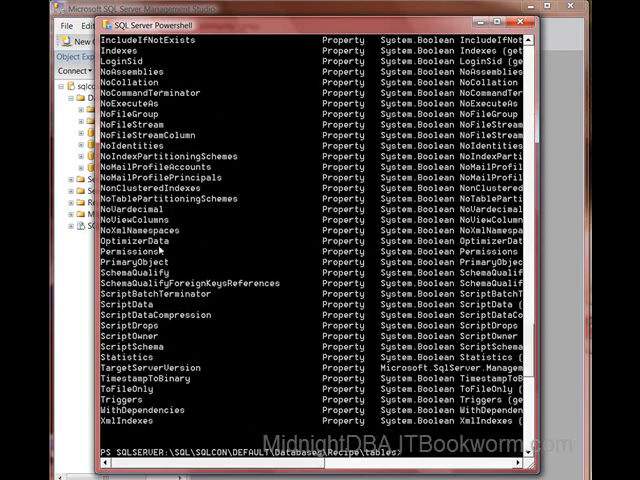
# Step: Display every ScriptingOptions property value, scrolling through the True/False listing including NoFileGroup True
pyautogui.scroll(-3)
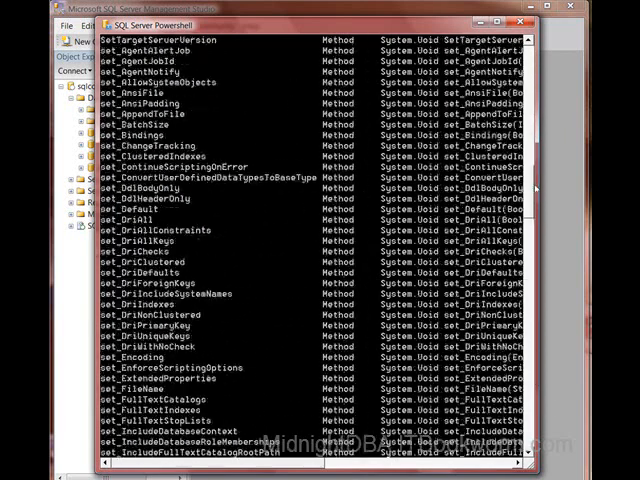
pyautogui.write('$so | gm')
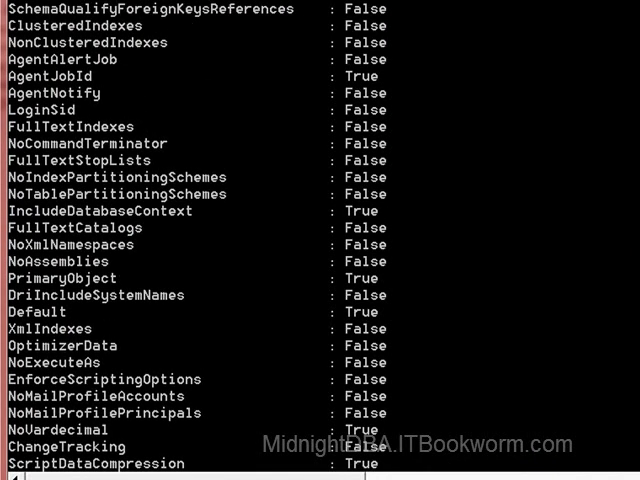
pyautogui.moveTo(156, 270)
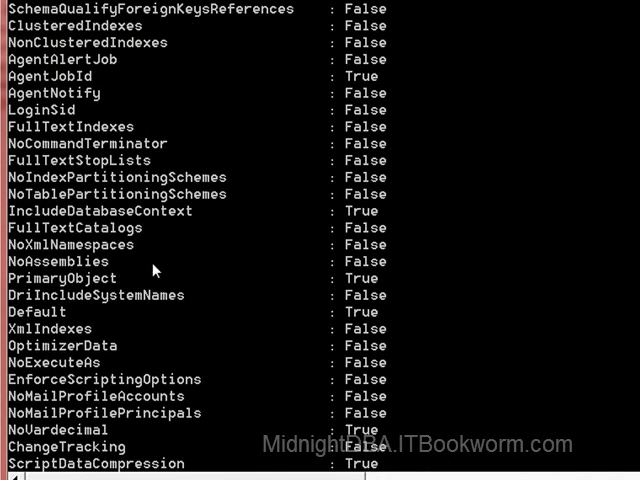
pyautogui.scroll(-3)
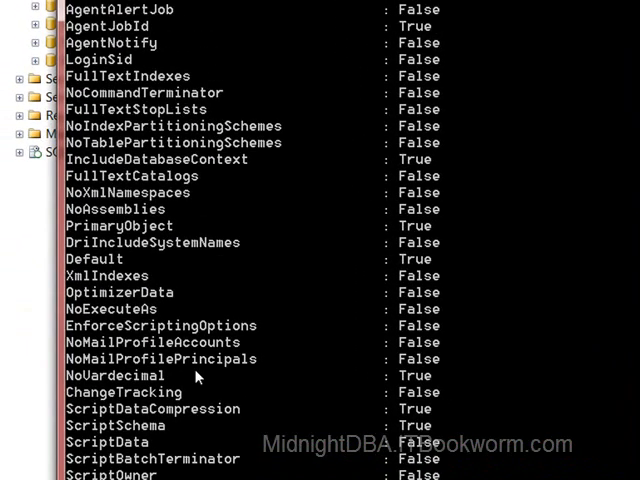
pyautogui.scroll(-3)
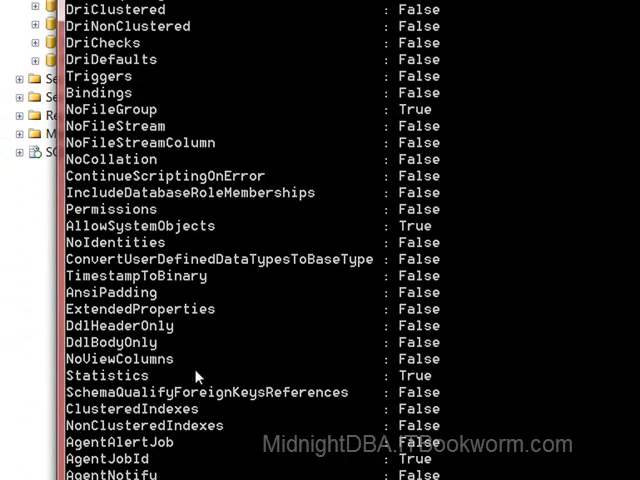
pyautogui.scroll(3)
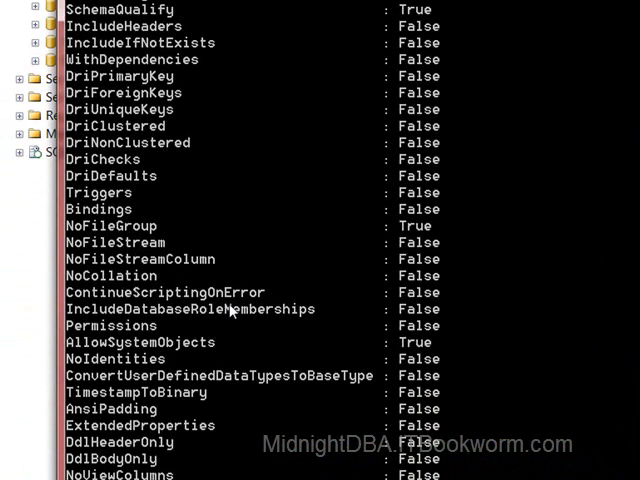
pyautogui.scroll(-3)
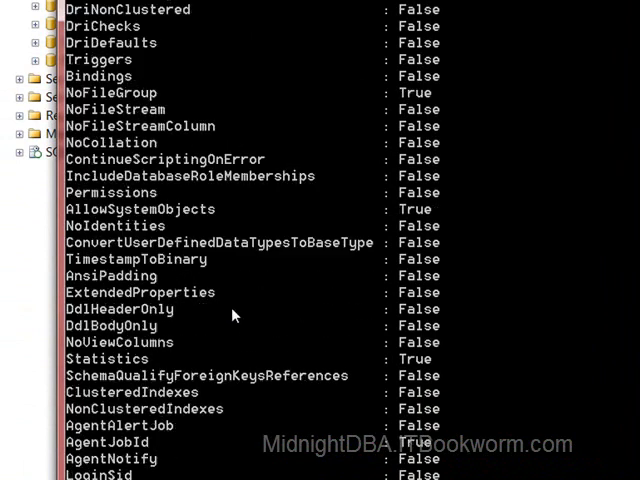
pyautogui.scroll(-3)
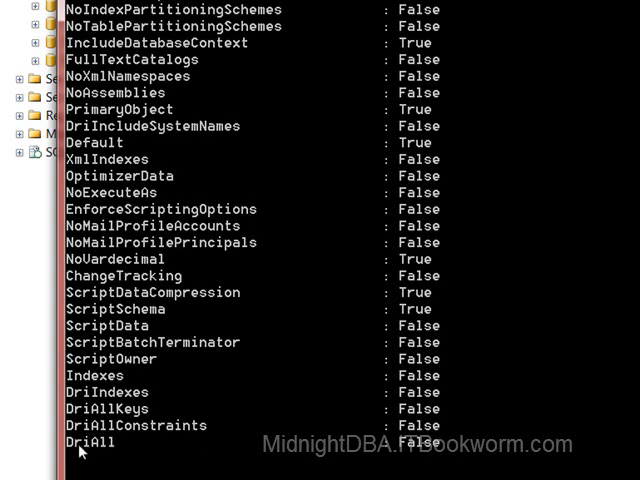
pyautogui.scroll(-3)
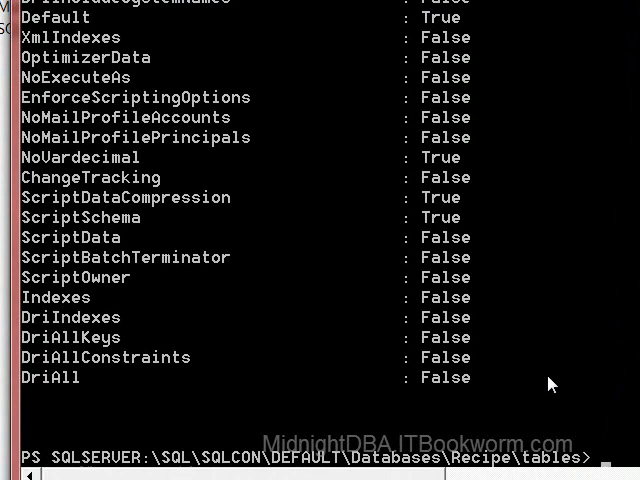
# Step: Set $so.DriAll = 1 and redisplay $so to confirm DriAll is True
pyautogui.write('$so.')
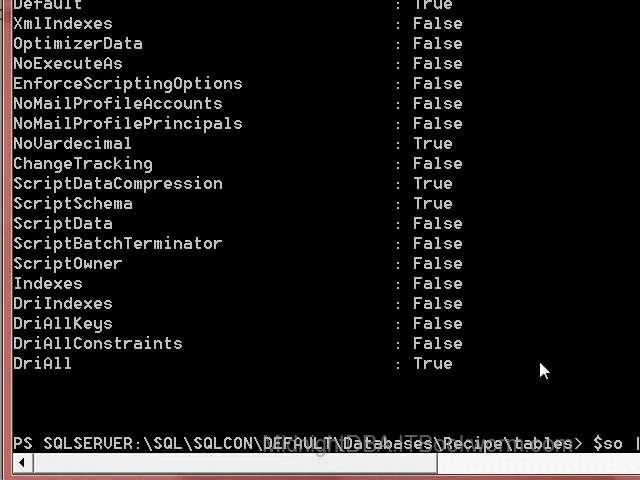
pyautogui.write('.c')
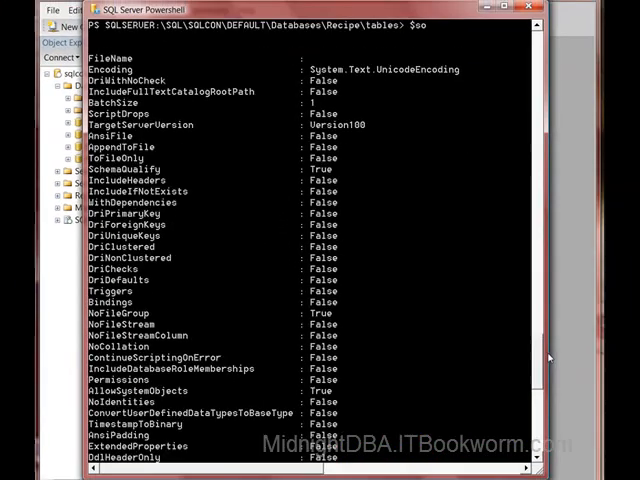
# Step: Read $so.NoFileGroup (True), then set $so.NoFileGroup = 0 so it reports False
pyautogui.scroll(-3)
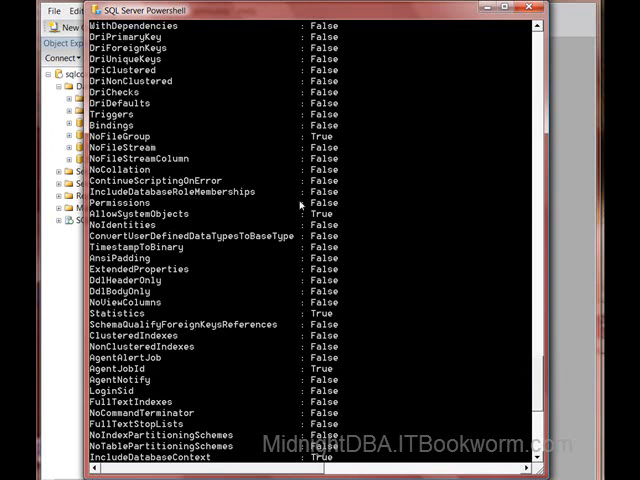
pyautogui.scroll(-3)
pyautogui.write('$so')
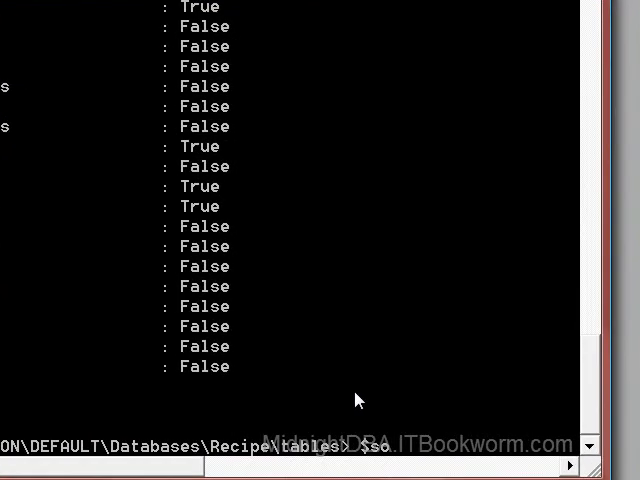
pyautogui.write('.Nofilegr')
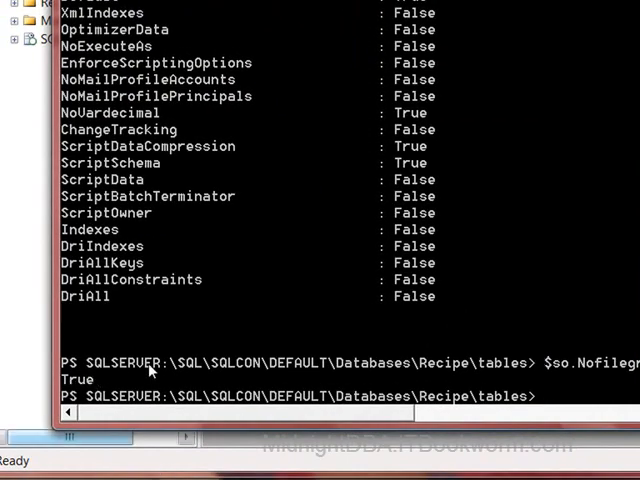
pyautogui.write('$so.Nofilegroup =')
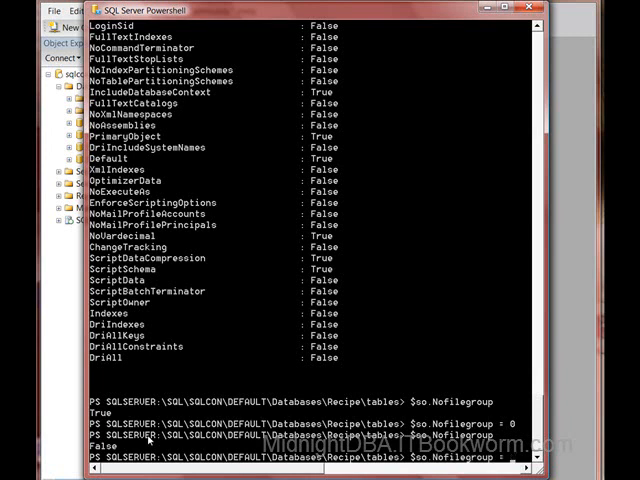
# Step: Set $so.ScriptData = 1 and redisplay $so to confirm ScriptData is True
pyautogui.write('1')
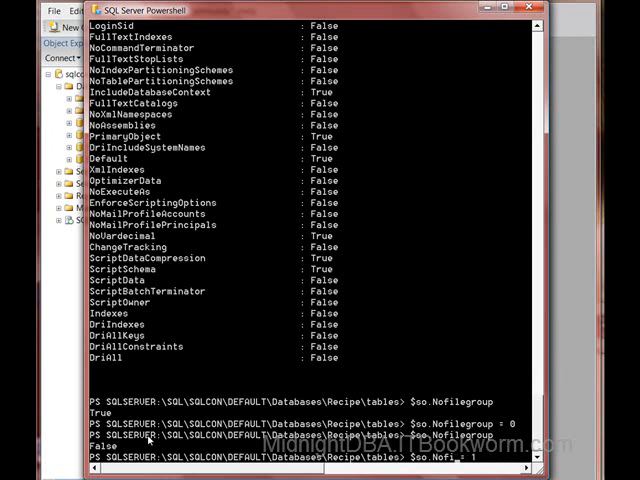
pyautogui.write('Sc')
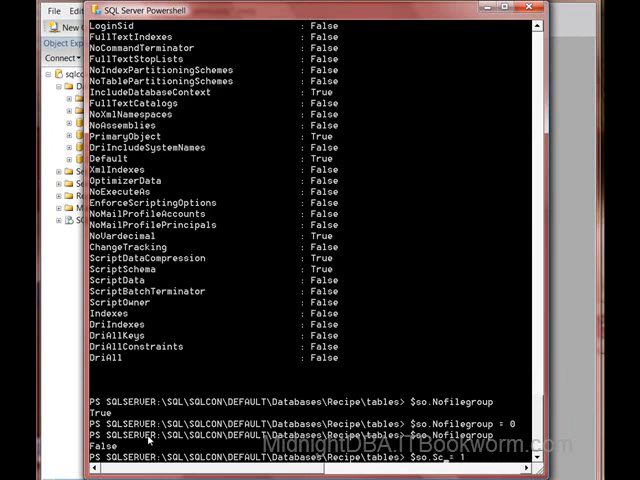
pyautogui.write('$so.ScriptData_ = 1')
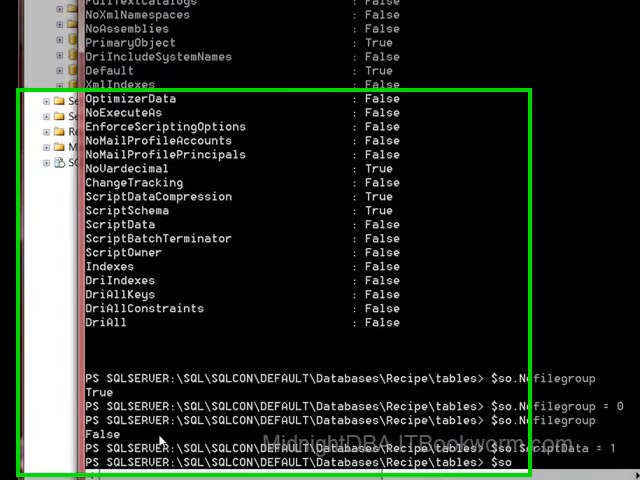
pyautogui.scroll(-3)
pyautogui.write('gci')
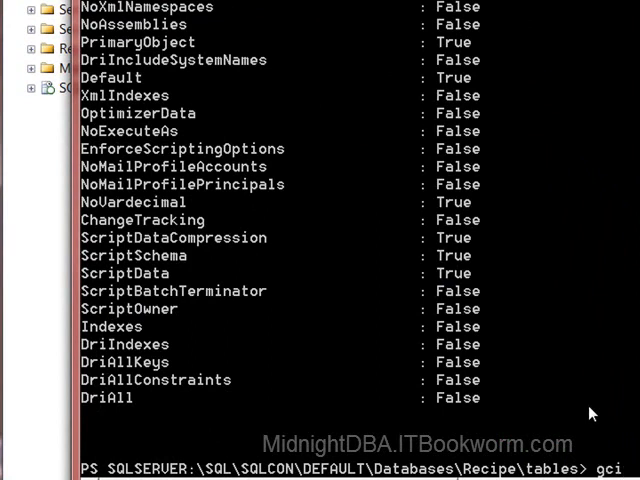
# Step: Run gci | % {$_.Script($so)} against the Recipe tables, hitting 'does not support scripting data' errors
pyautogui.write('| % {$')
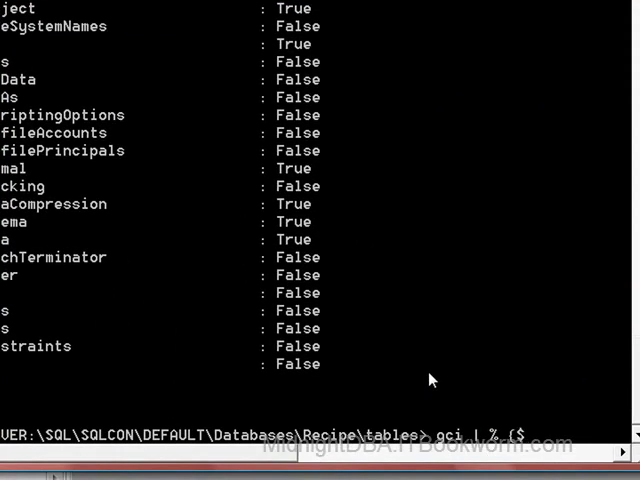
pyautogui.write('_.Script($so')
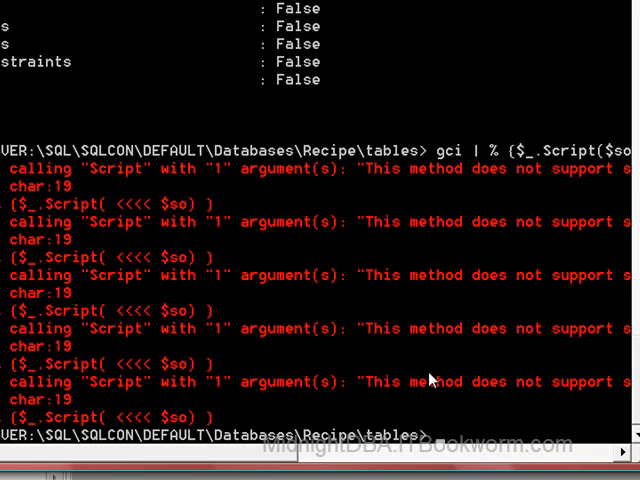
pyautogui.moveTo(168, 252)
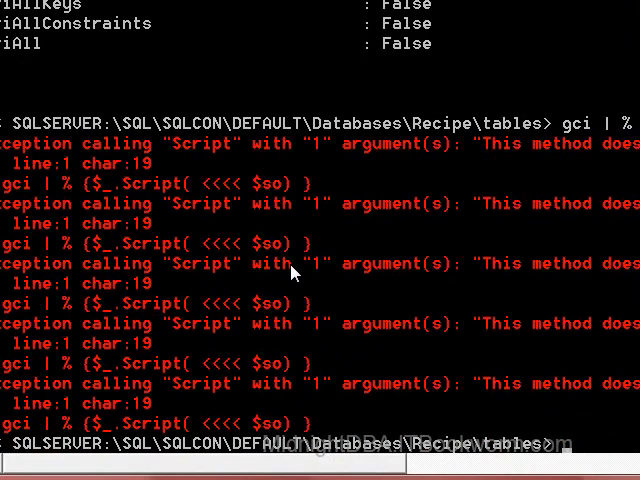
pyautogui.write('$so.')
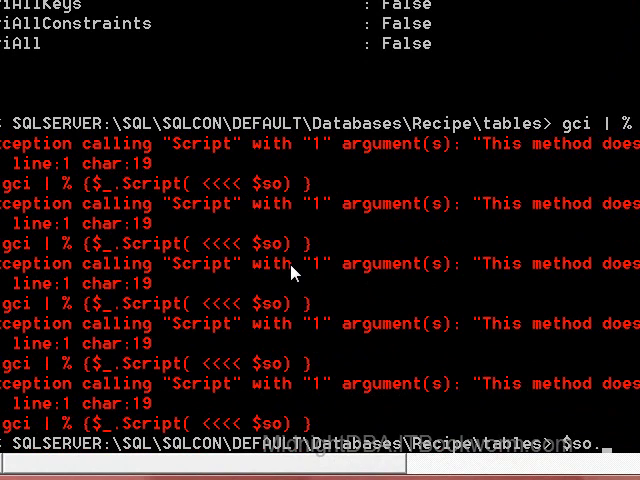
# Step: Set $so.ScriptData = 0 and rerun gci | % {$_.Script($so)} to print the table scripts
pyautogui.write('script')
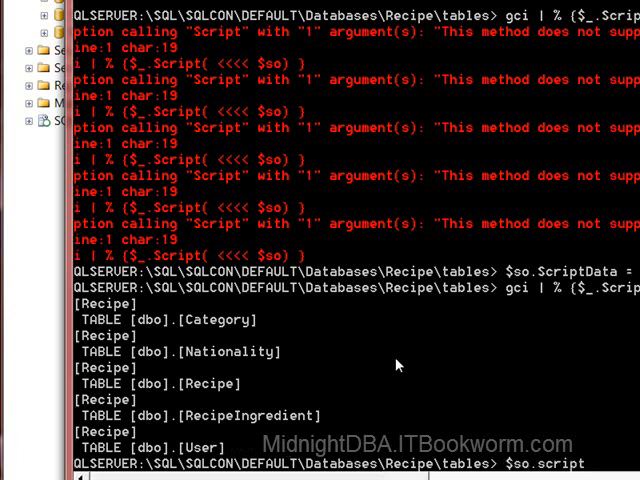
# Step: Display $so.ScriptSchema, which reports True alongside the DROP TABLE scripts
pyautogui.write('schem')
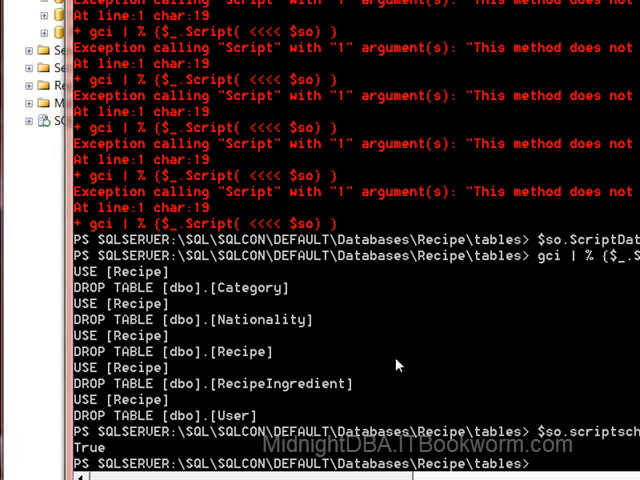
pyautogui.moveTo(544, 460)
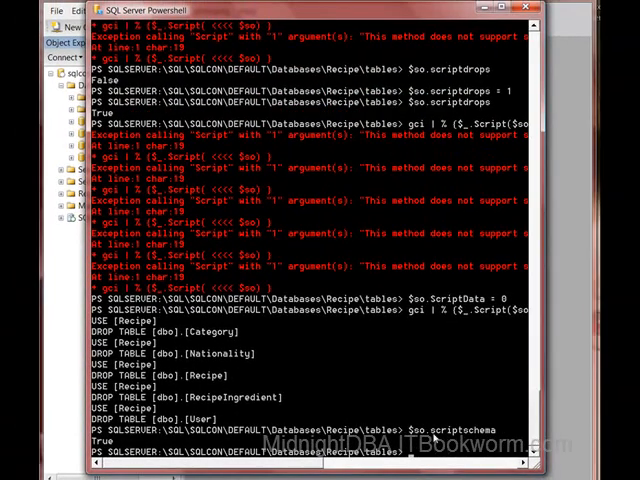
# Step: Recheck $so.scriptschema, then bring up the J:\BCPTest folder in Windows Explorer
pyautogui.write('$so.scriptschema')
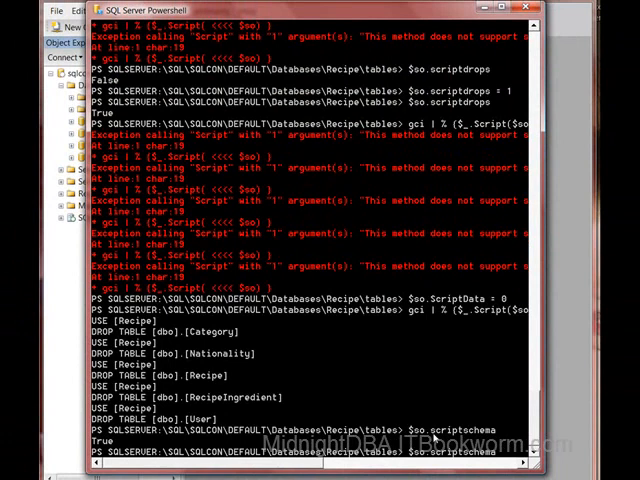
pyautogui.hscroll(3)
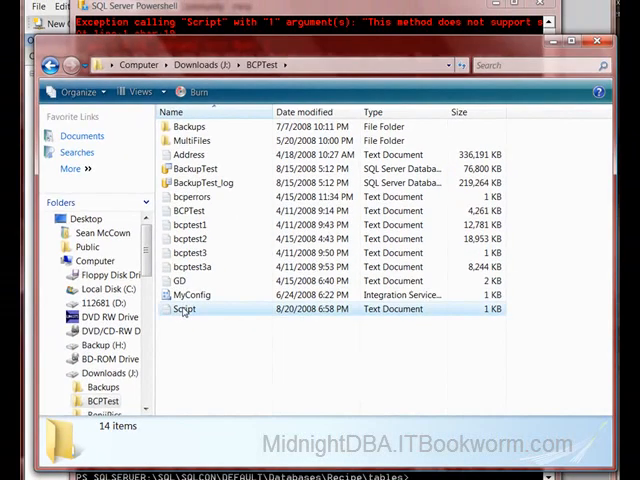
# Step: Open the 1 KB Script.txt in J:\BCPTest, discarding unsaved changes to the other text document
pyautogui.doubleClick(184, 308)
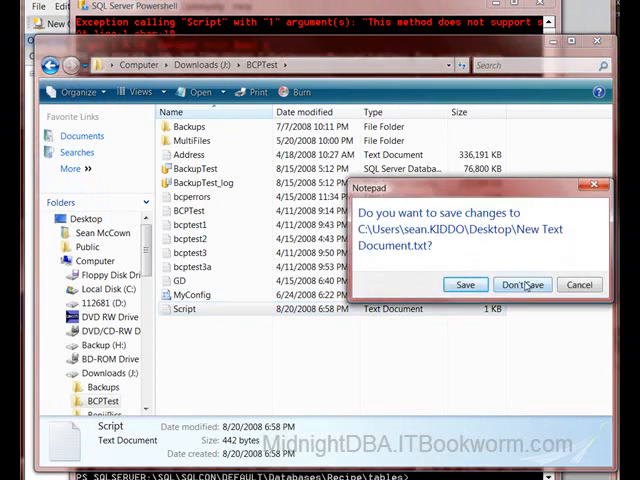
pyautogui.click(520, 284)
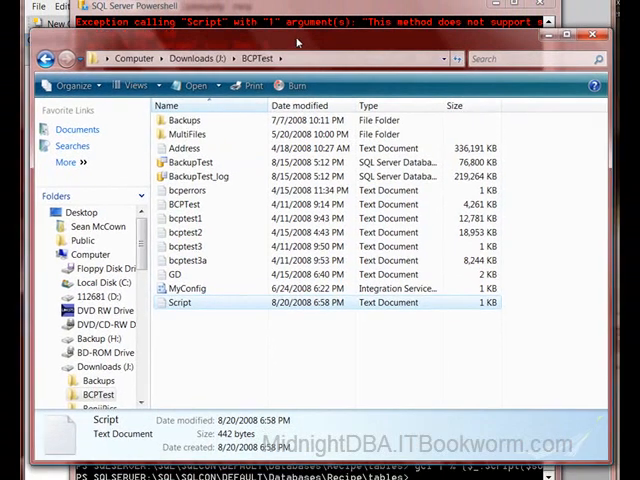
pyautogui.moveTo(226, 328)
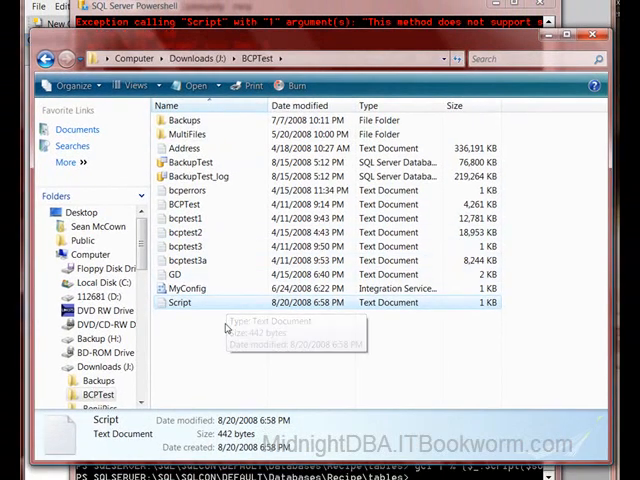
pyautogui.moveTo(260, 368)
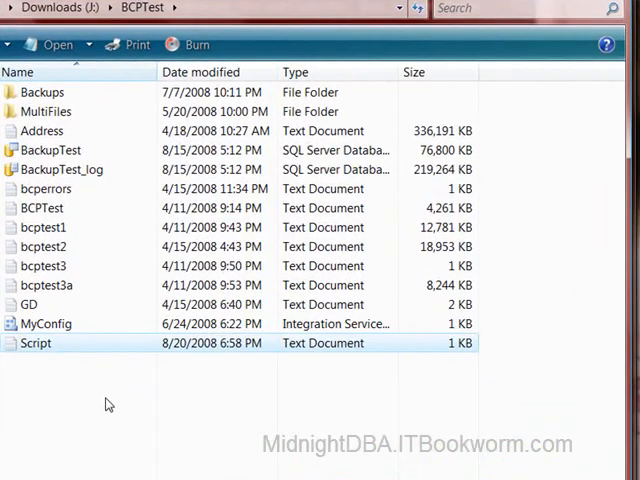
pyautogui.press('Delete')
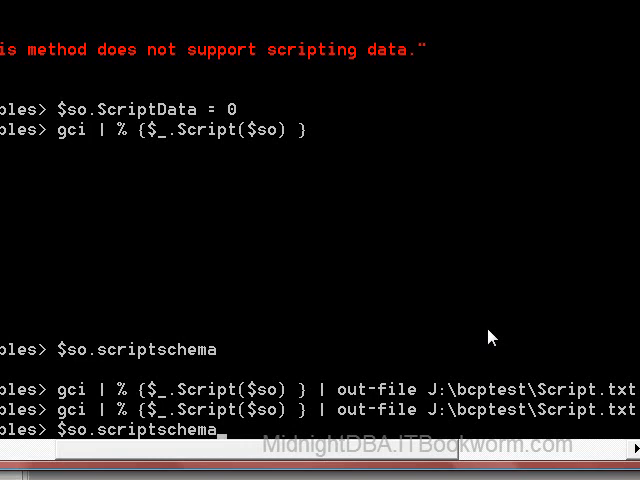
# Step: Set $so.ScriptData = 0 so only schema and drop statements are scripted
pyautogui.write('$so.ScriptData = 0')
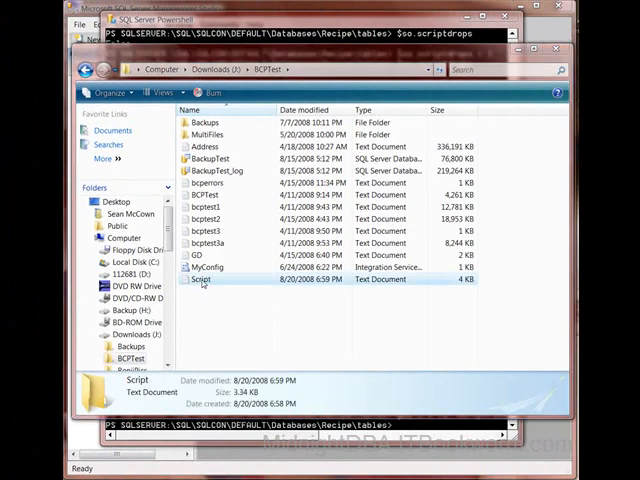
# Step: Open Script.txt in Notepad to review the DROP TABLE and CREATE TABLE statements
pyautogui.doubleClick(200, 280)
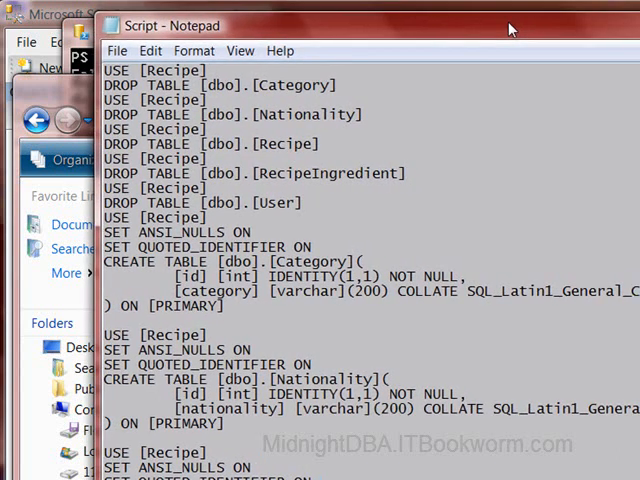
pyautogui.moveTo(528, 38)
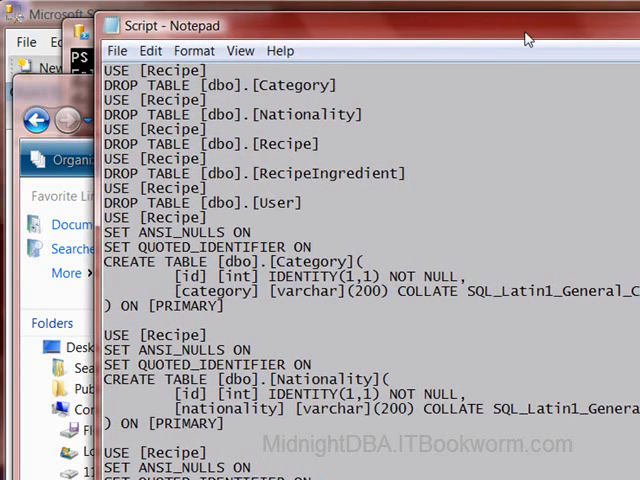